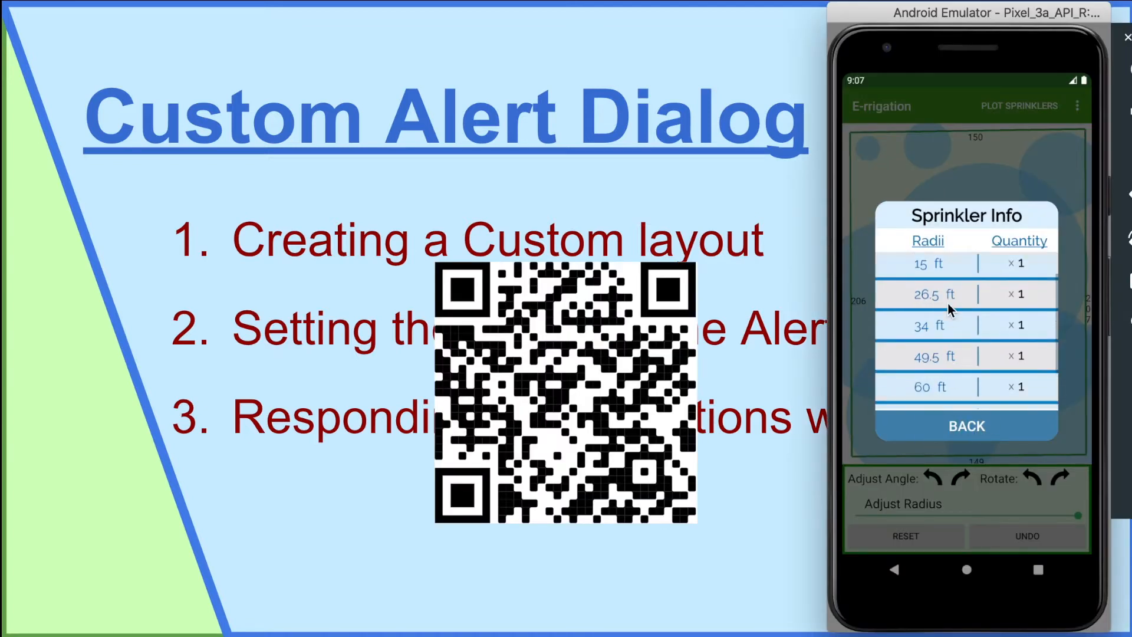
Switch to MainActivity.java and add blank lines inside button2's empty onClick handler.
scroll(down, 3)
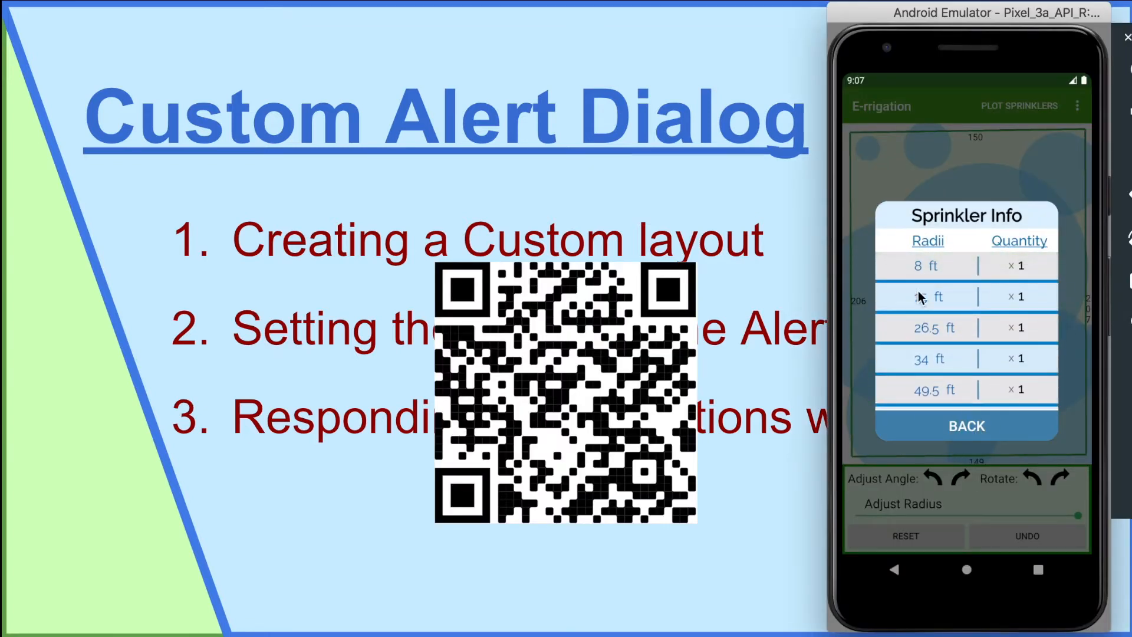
scroll(down, 3)
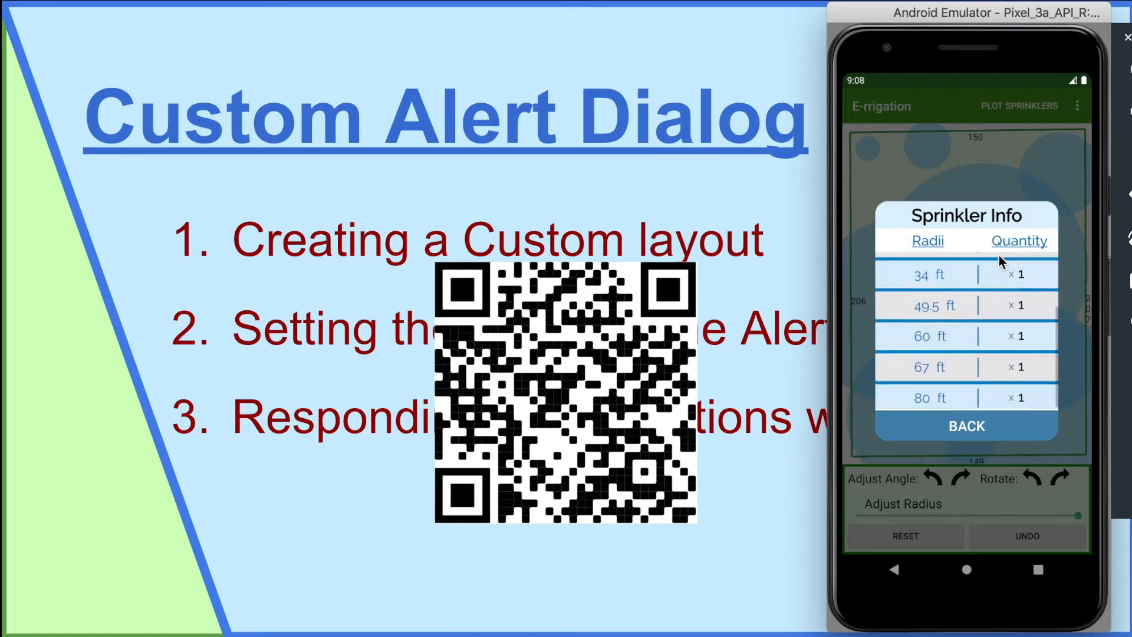
scroll(down, 3)
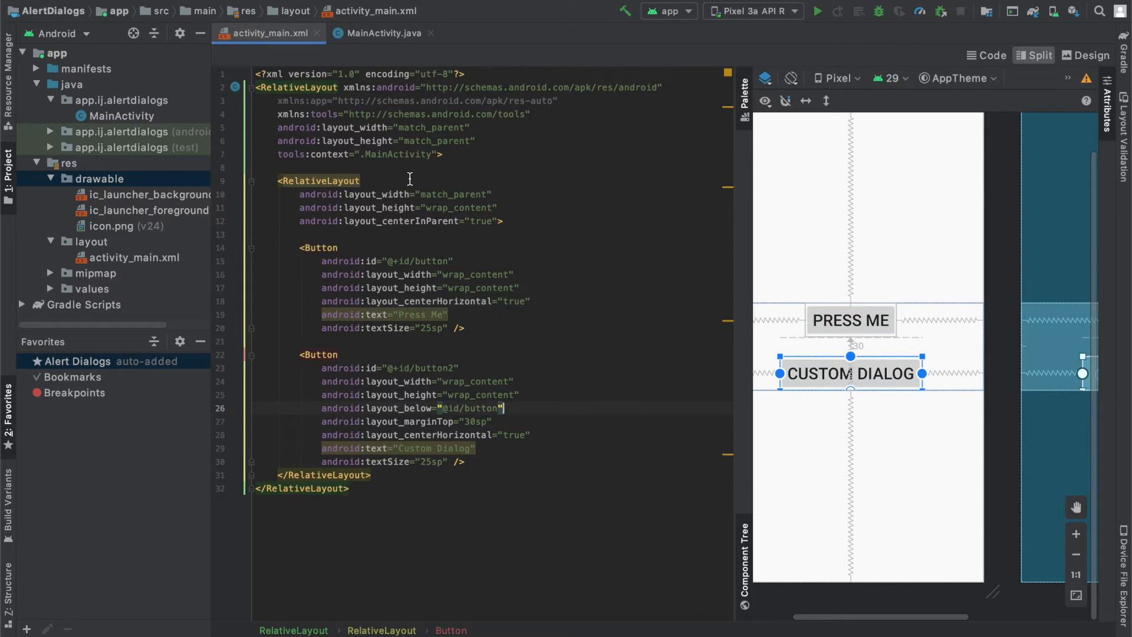
click(379, 33)
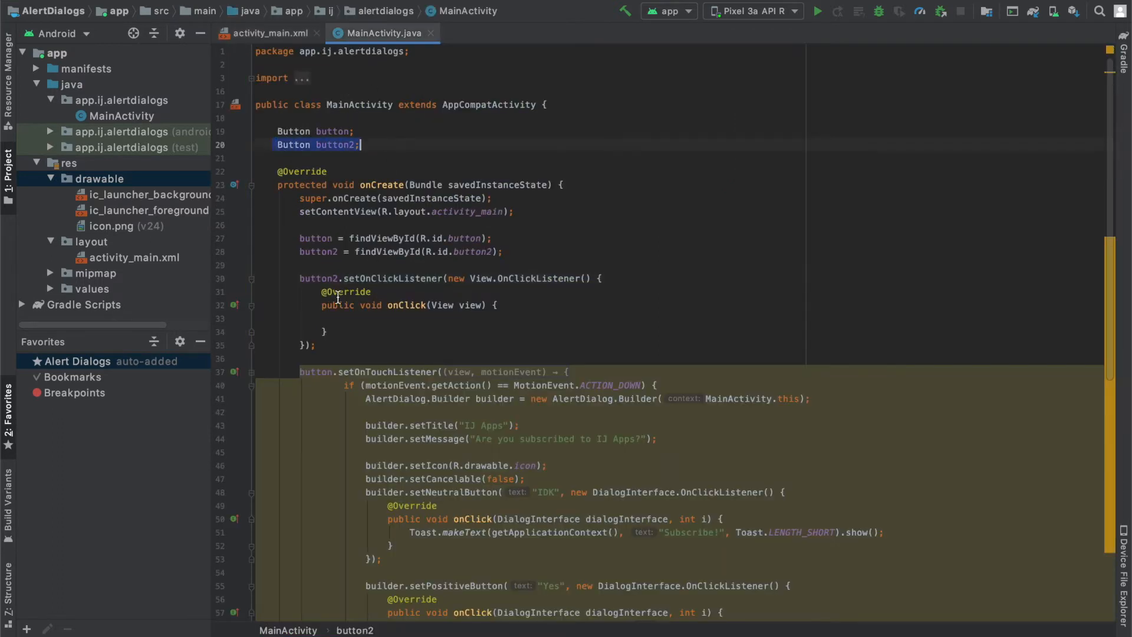
click(315, 346)
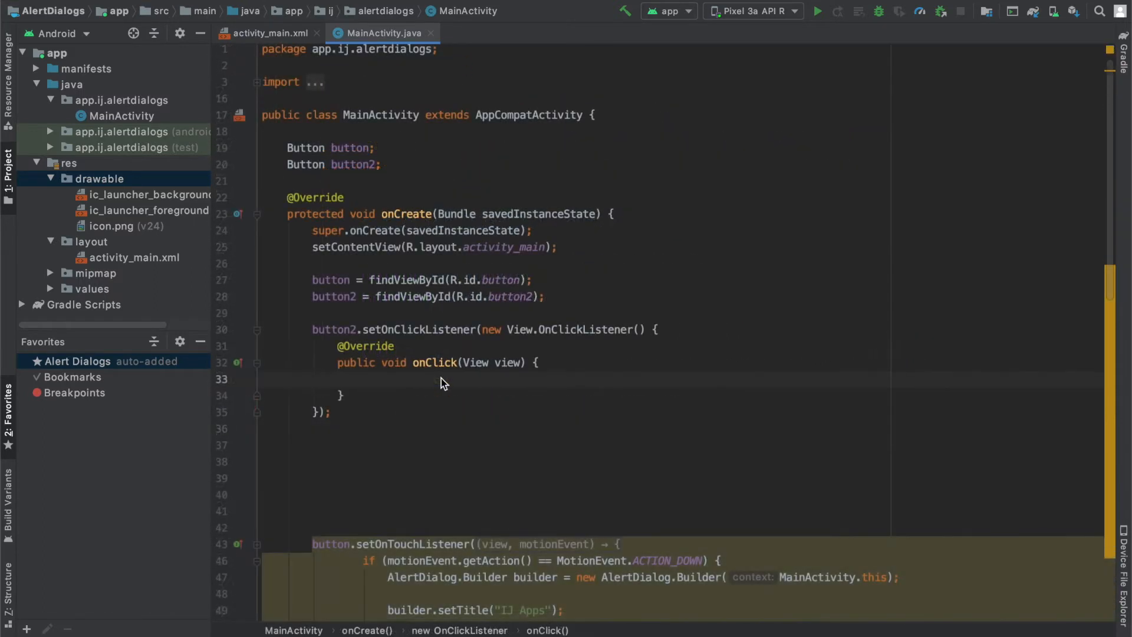
Select res/layout in the Project panel and bring up its context menu to add a file.
click(92, 241)
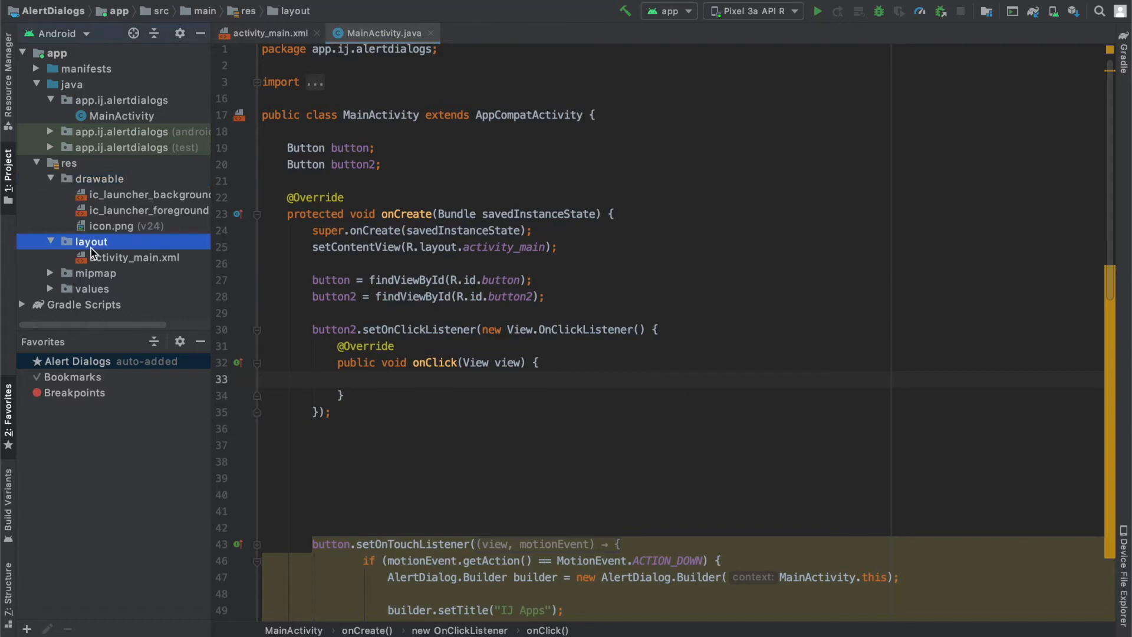
right_click(92, 241)
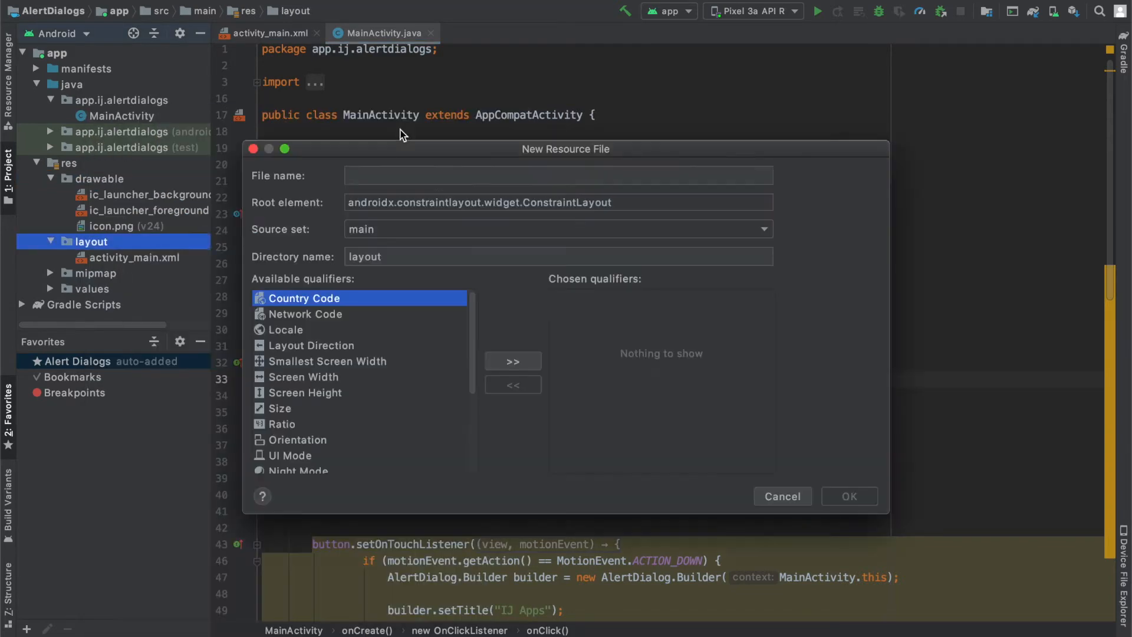
Name the new layout resource file alert_dialog and create it.
click(558, 174)
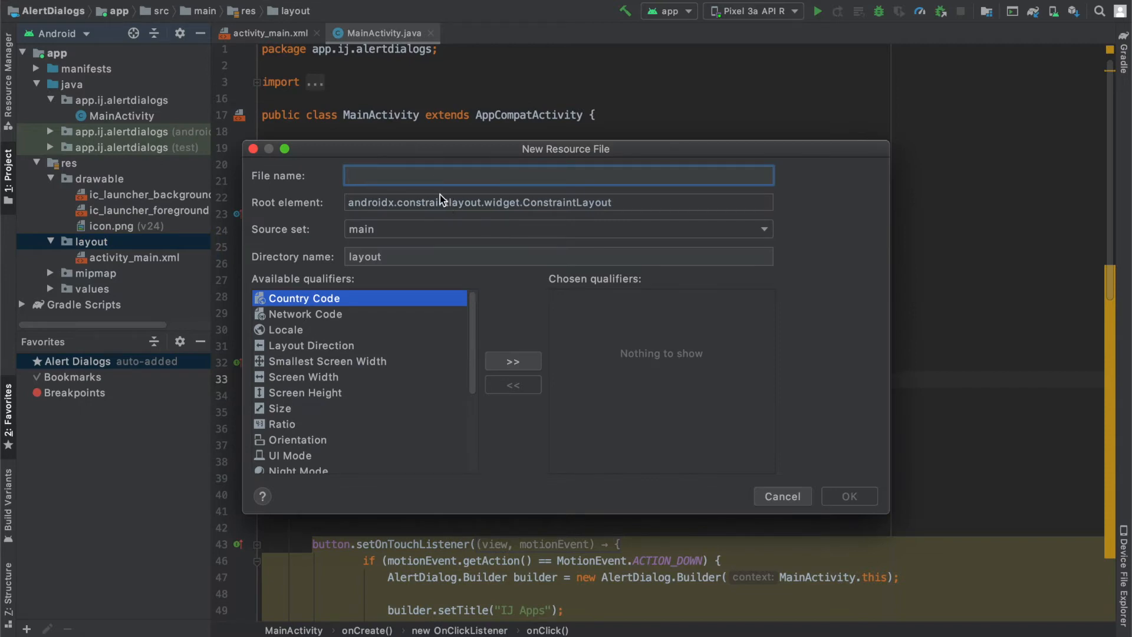
text(alert_dialog)
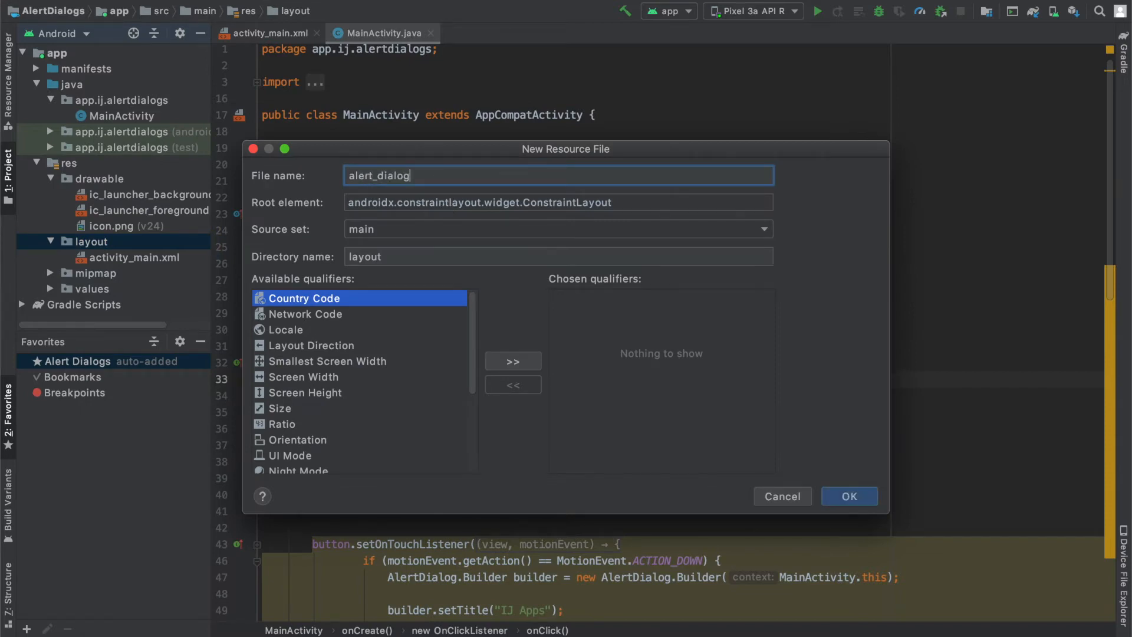
click(847, 496)
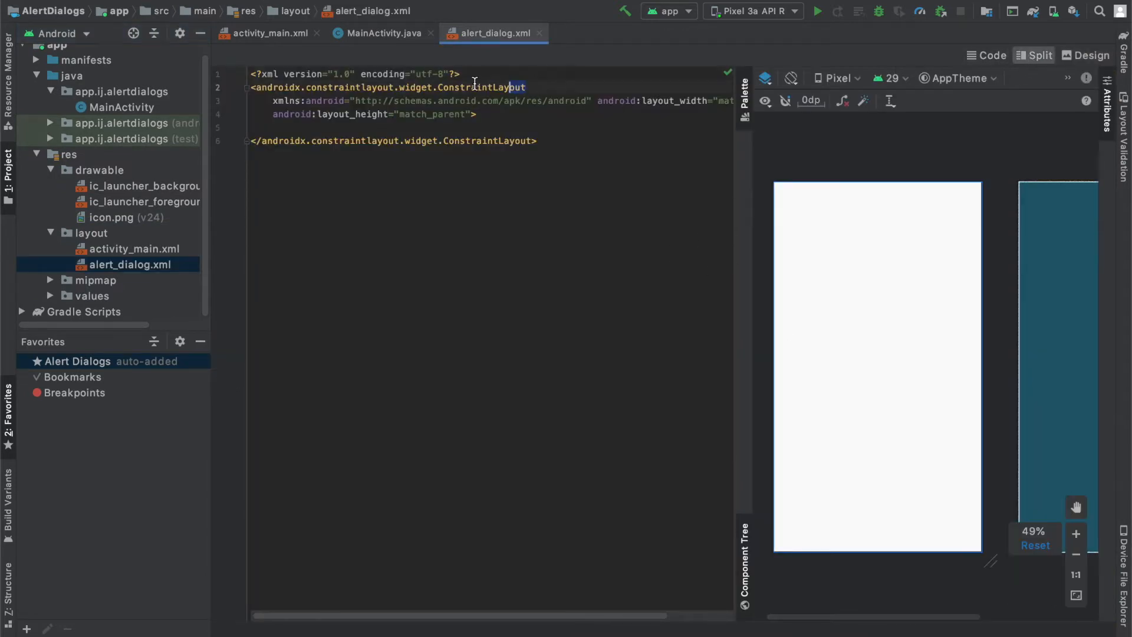
Change the root to RelativeLayout and paste the title, age prompt, Age field and Back/Done buttons.
double_click(388, 86)
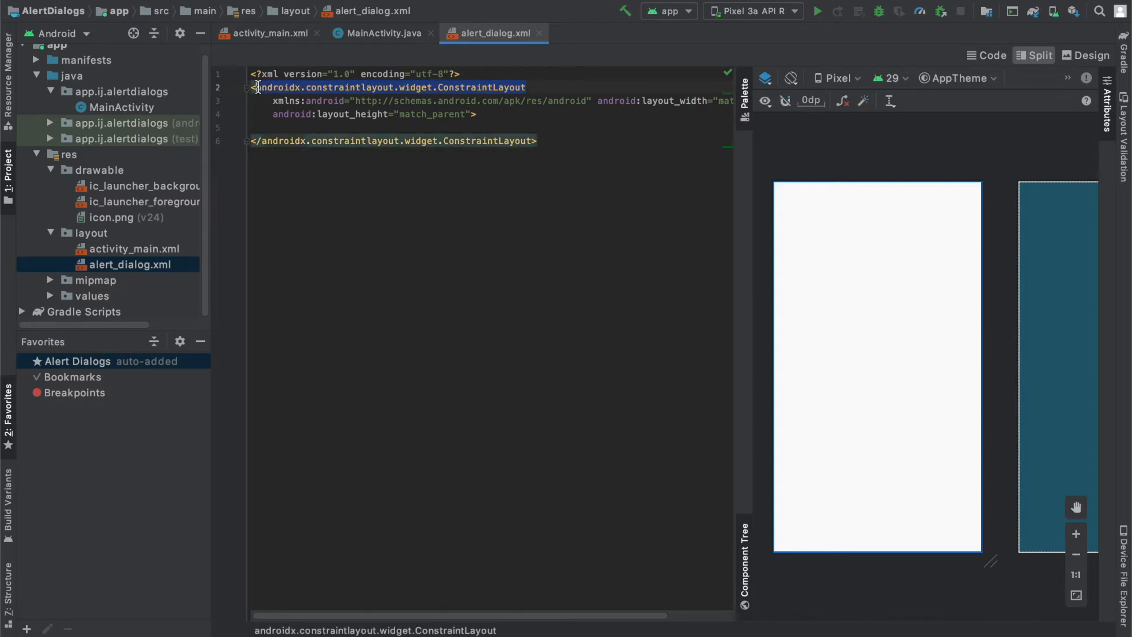
text(RelativeLayout)
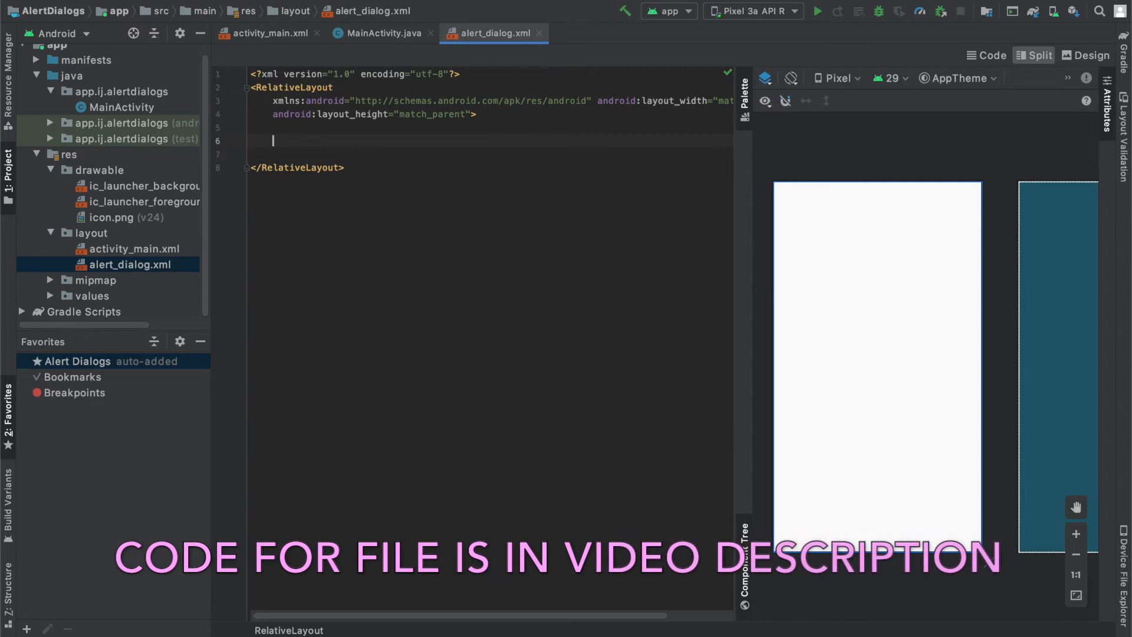
text(<TextView)
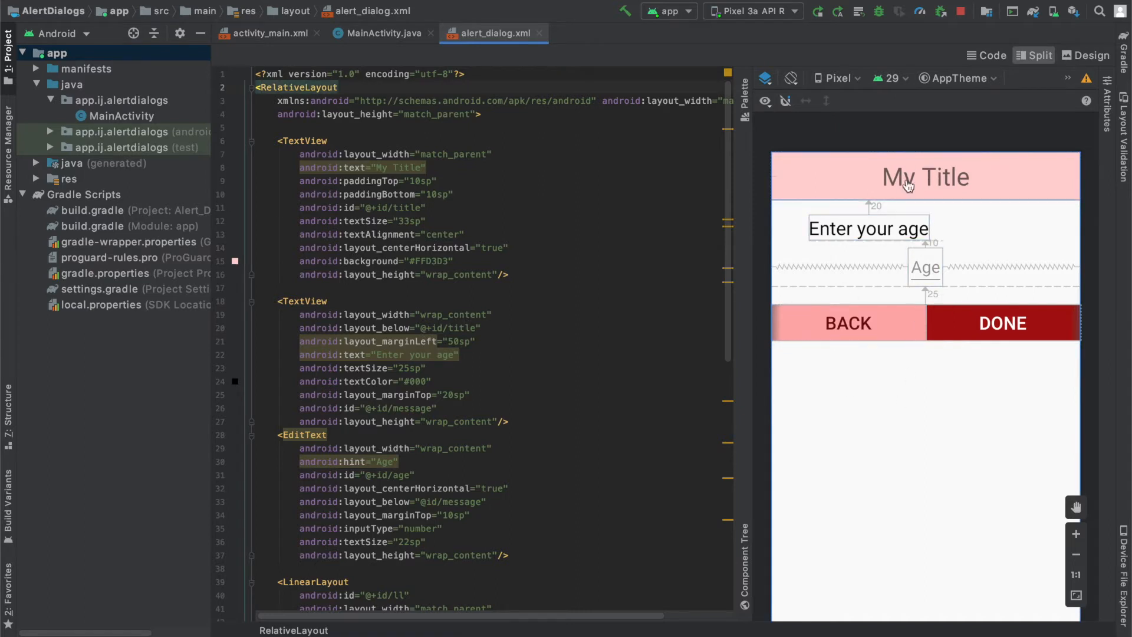
click(925, 268)
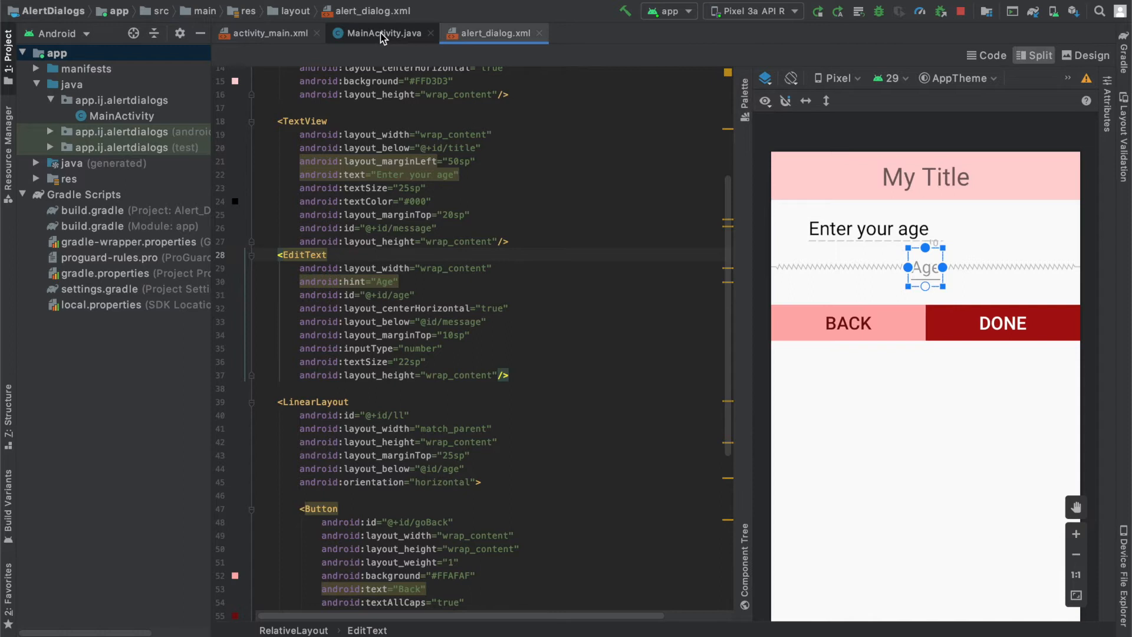
In button2's onClick, create a new Dialog(MainActivity.this) and begin its window setup.
click(379, 33)
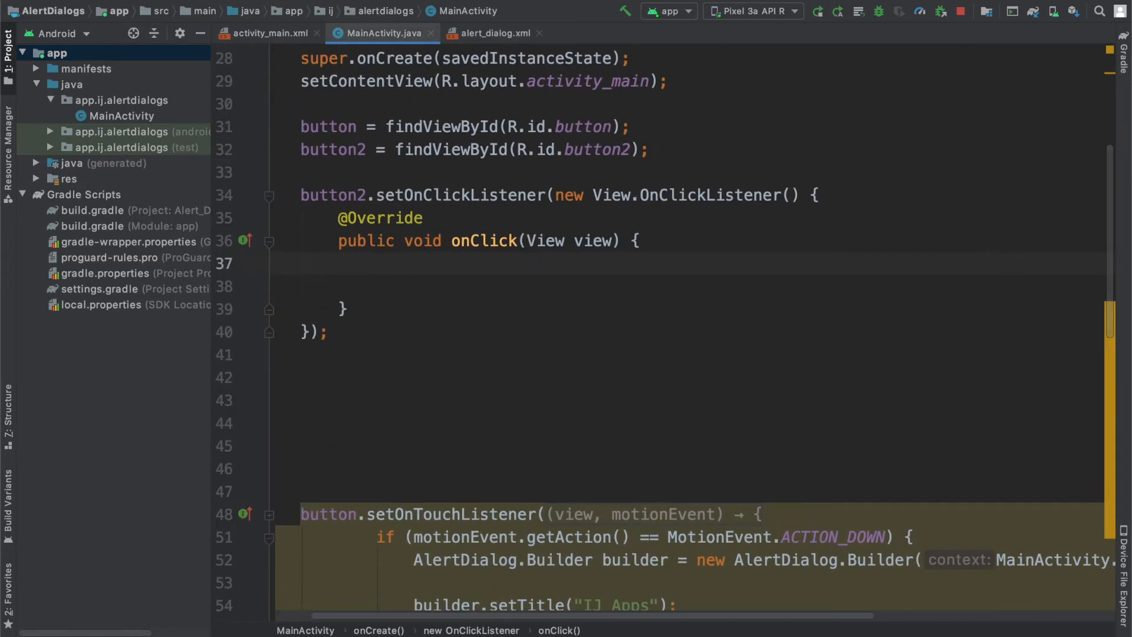
text(Dialog dialog = n)
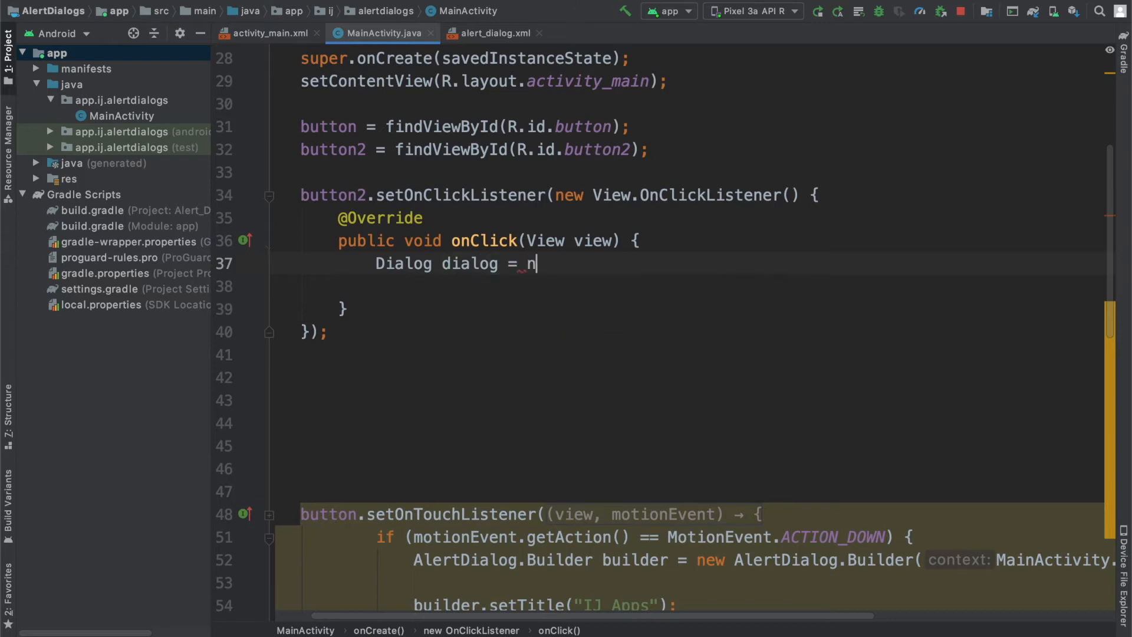
text(ew Dialog(MainActivity.this)l;)
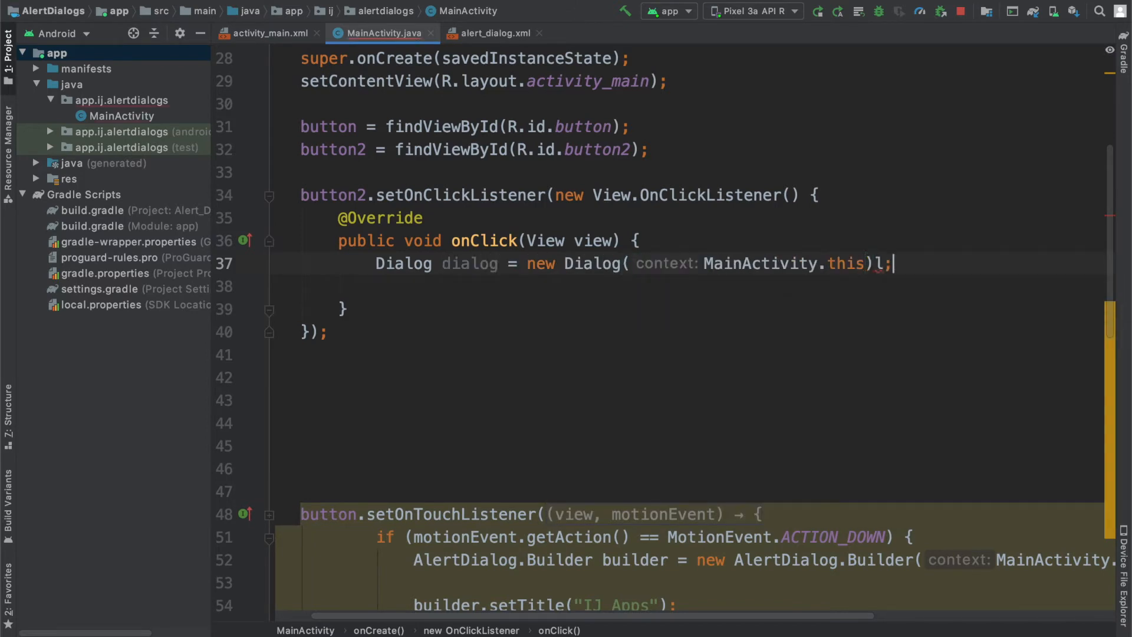
key(BackSpace)
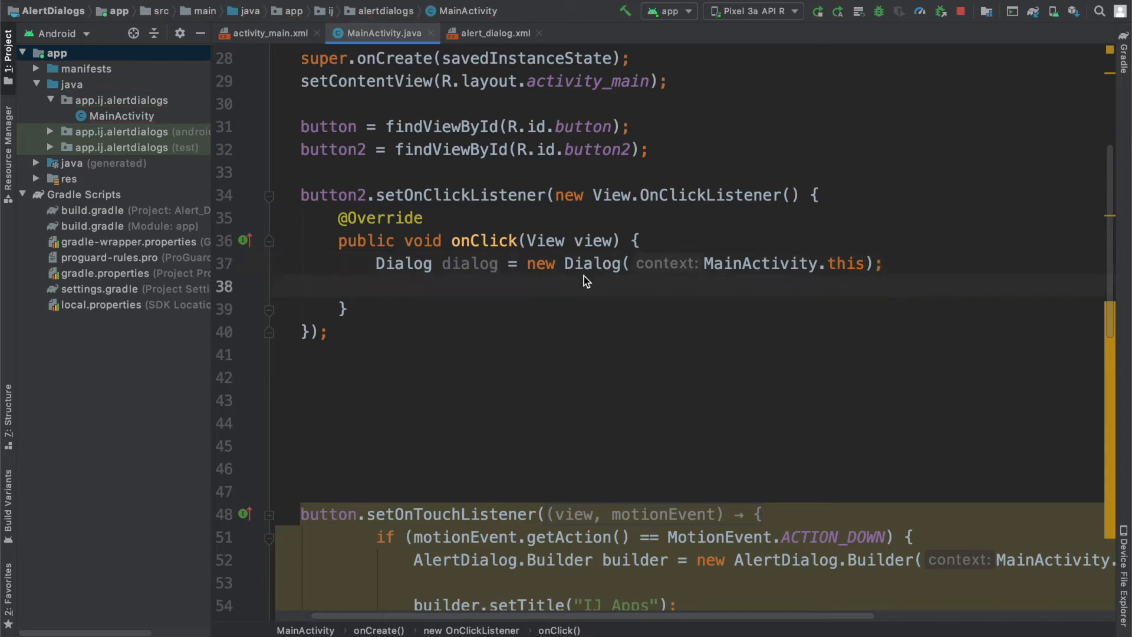
text(dialog.request)
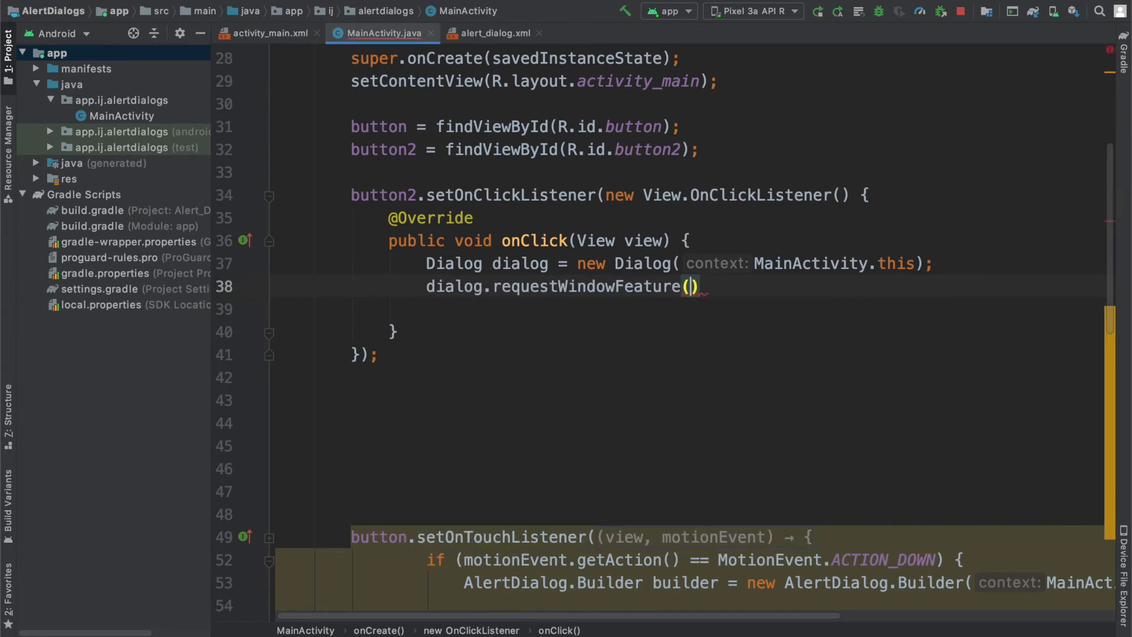
text(Windo)
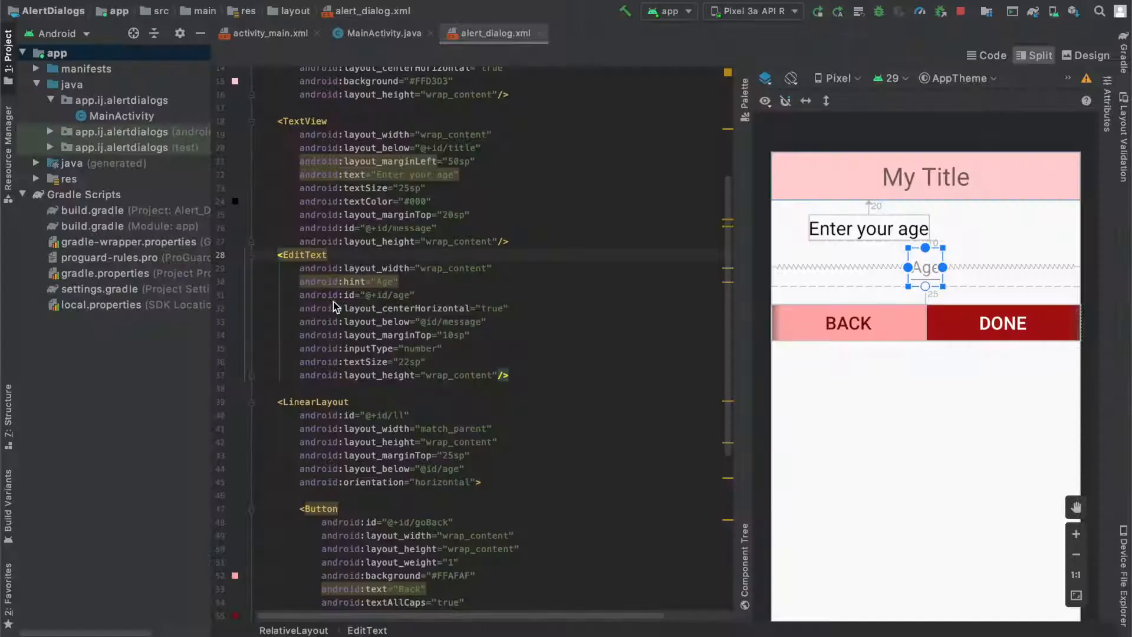
Give the dialog's window a transparent ColorDrawable background.
click(381, 33)
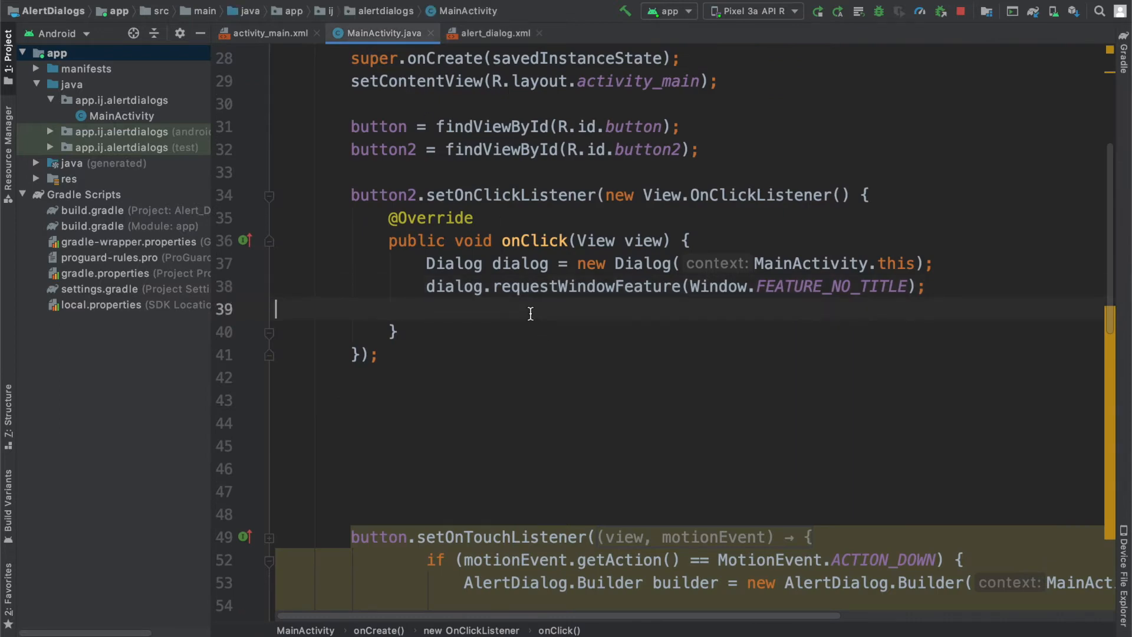
text(d)
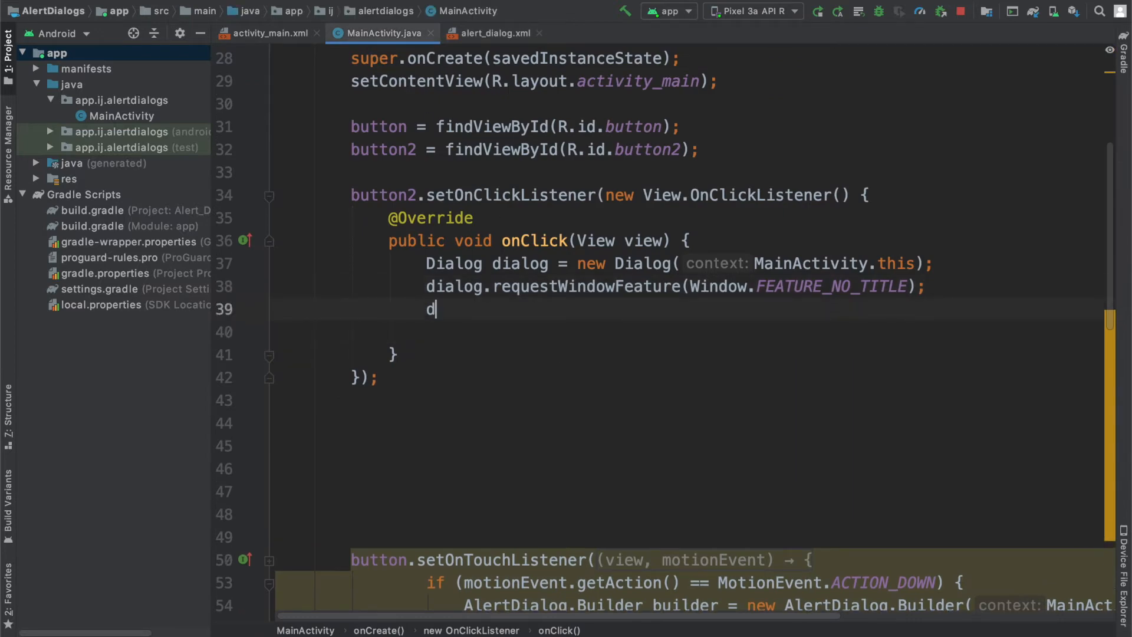
text(ialog.getWindow().setBackgroundDrawable(n);)
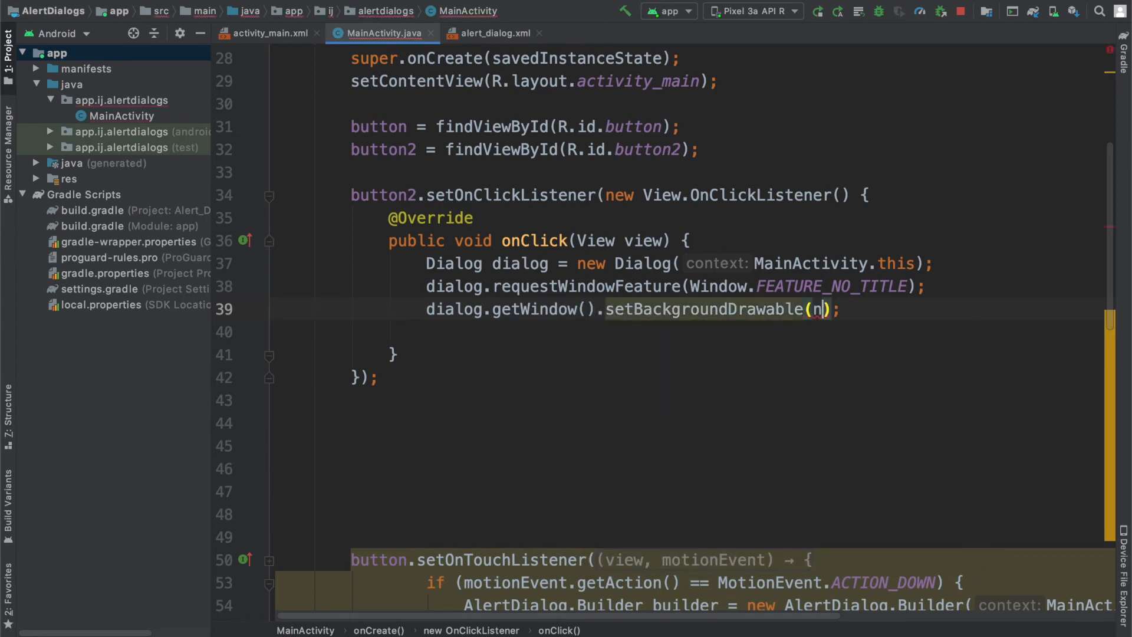
text(new ColorDrawable(Color.TRANSPARENT)
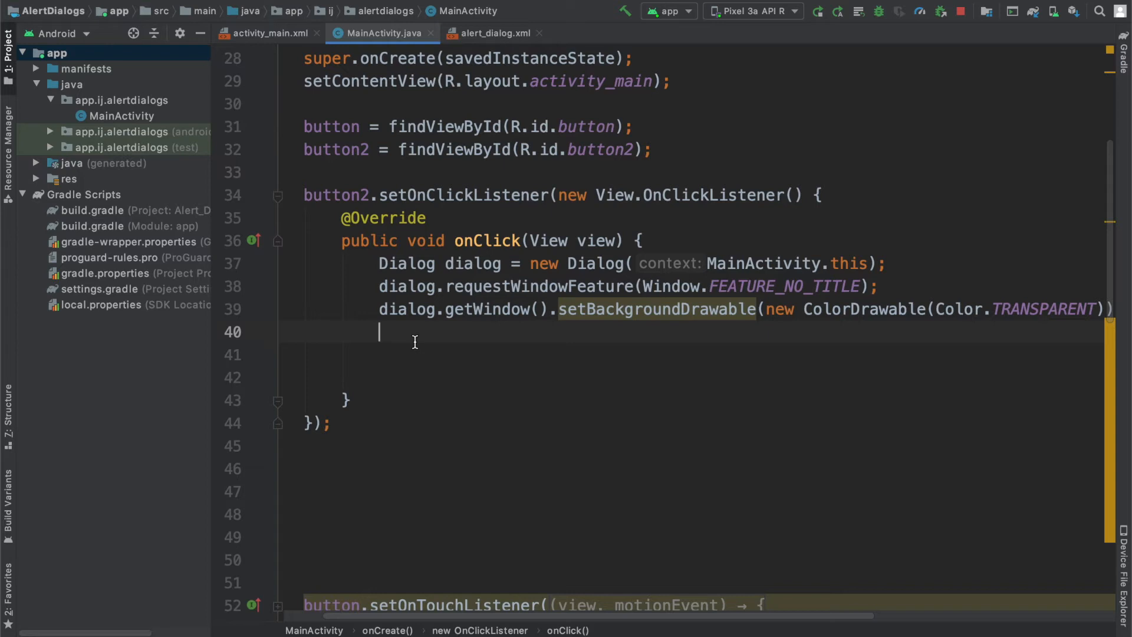
Set dialog.setContentView(R.layout.alert_dialog) and call dialog.show().
text(dialog.setContentView();)
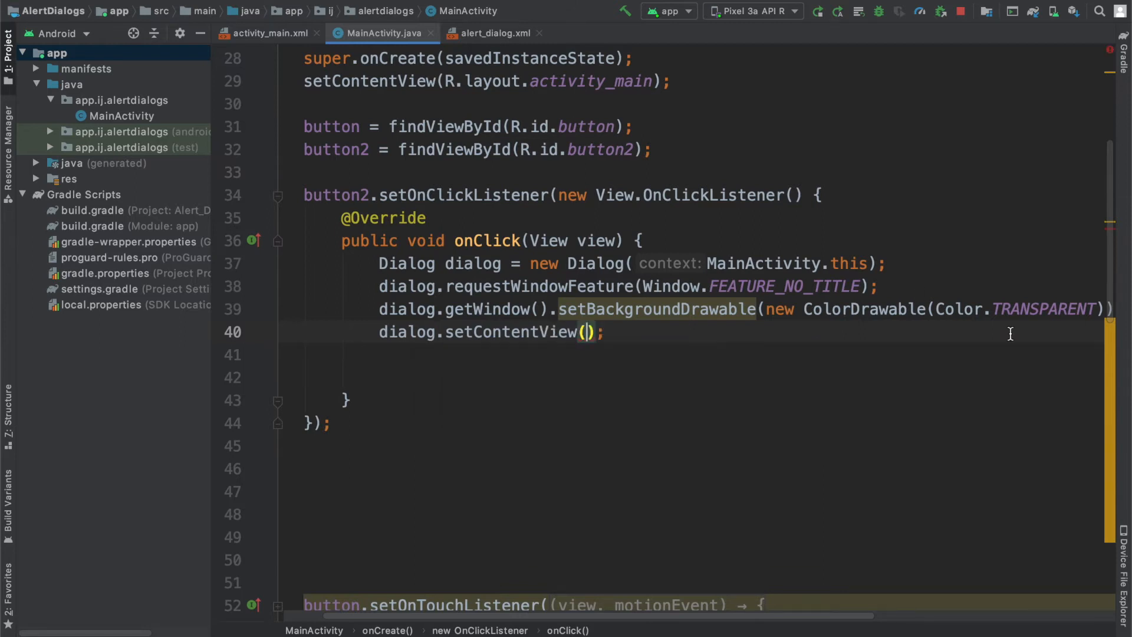
click(587, 333)
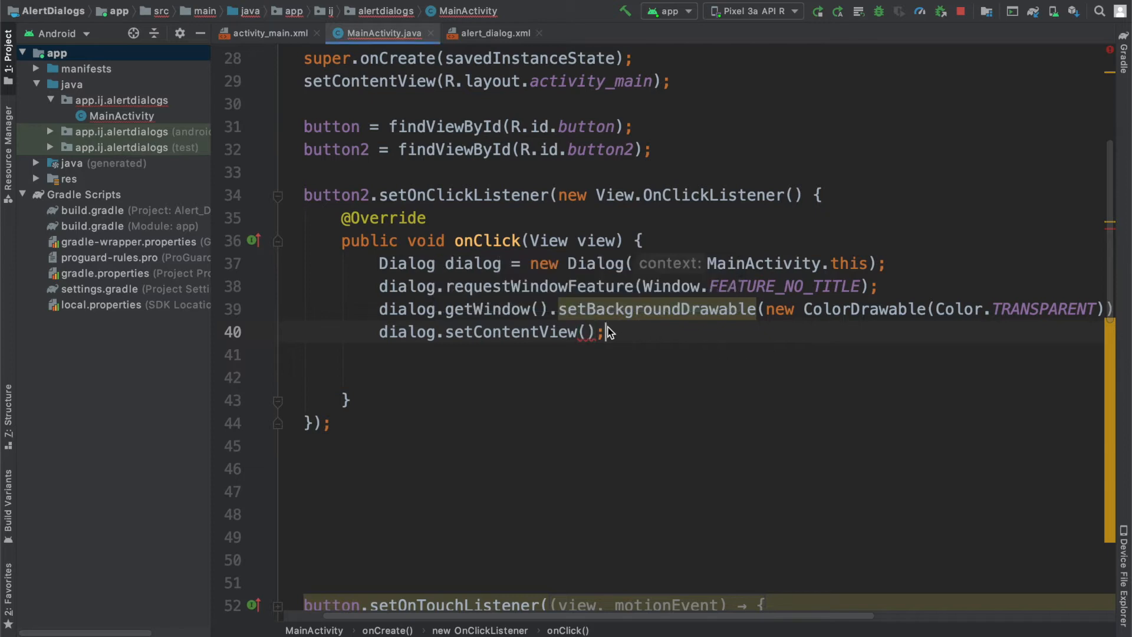
scroll(down, 3)
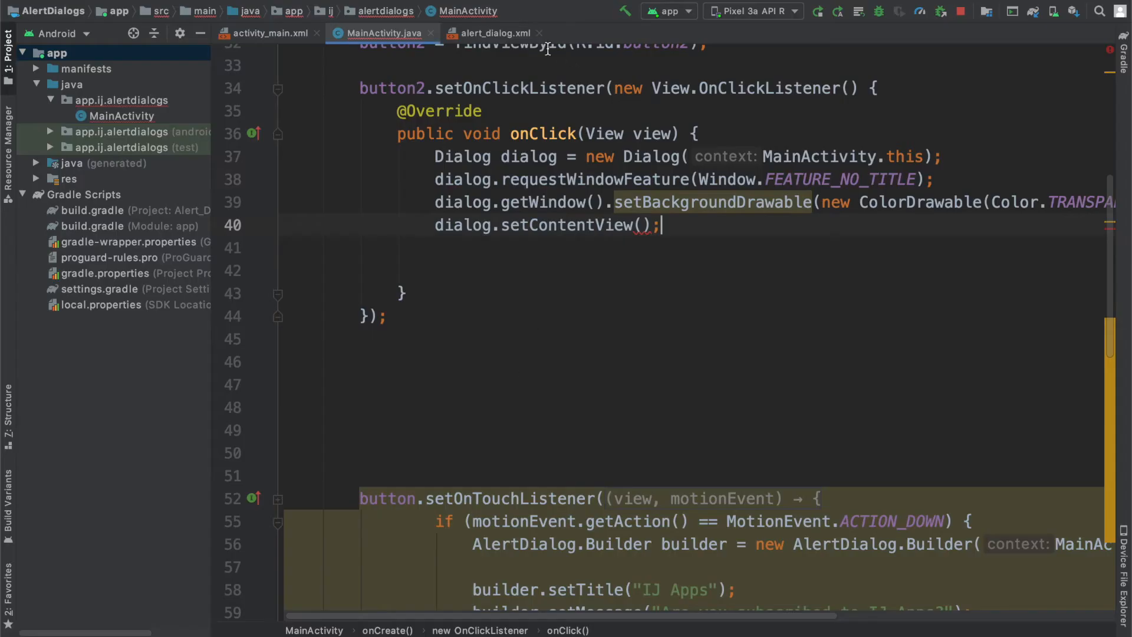
click(494, 33)
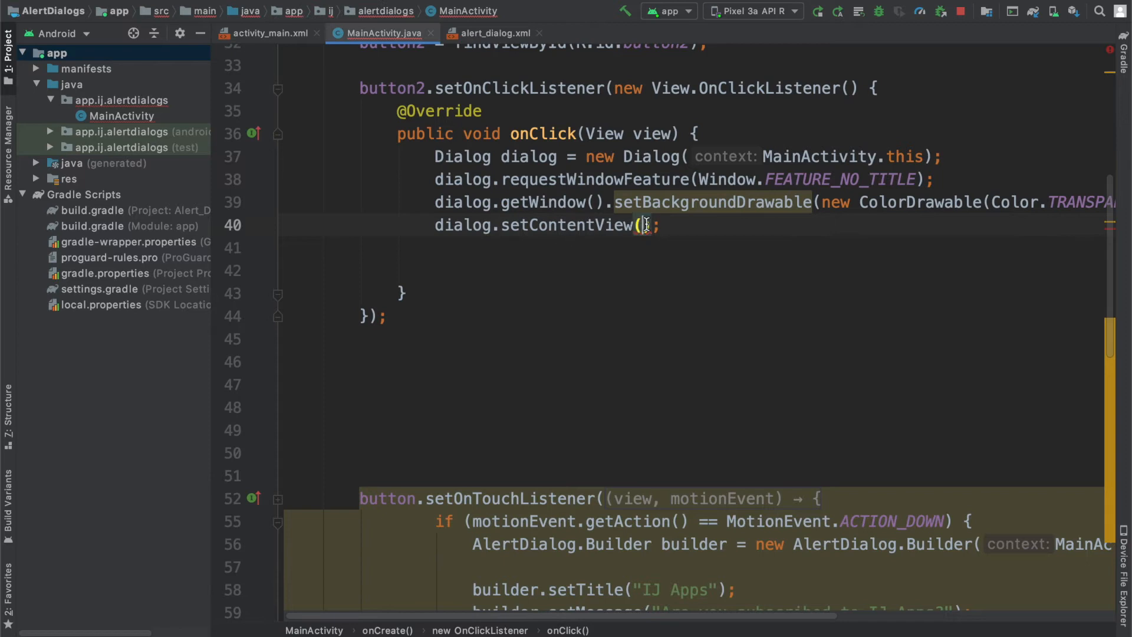
text(R.layout.alert_)
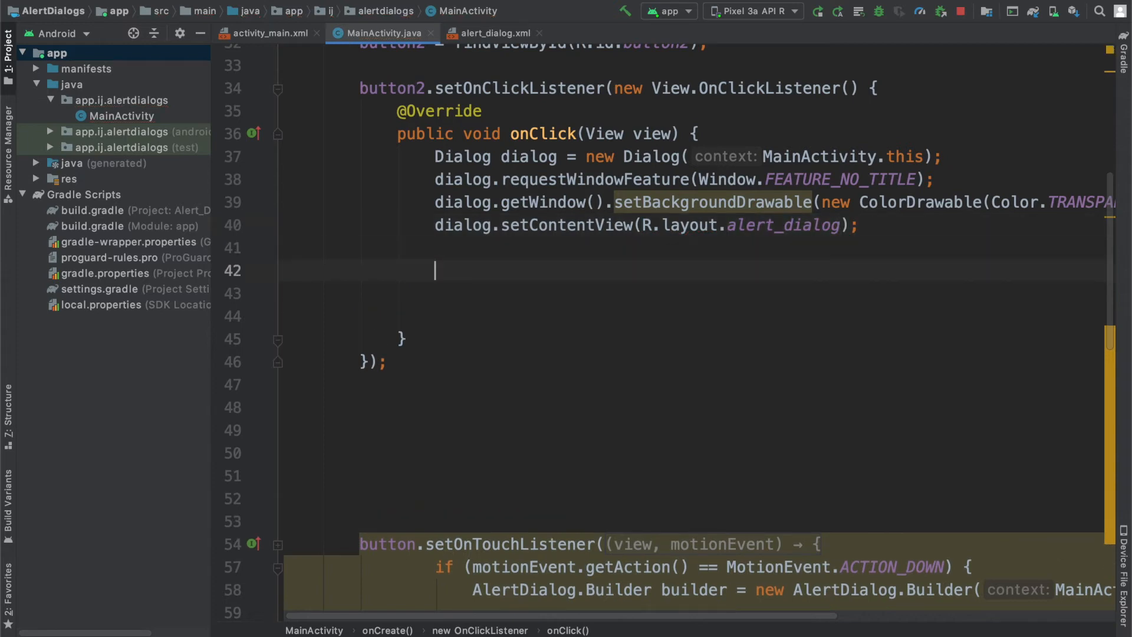
text(dialo)
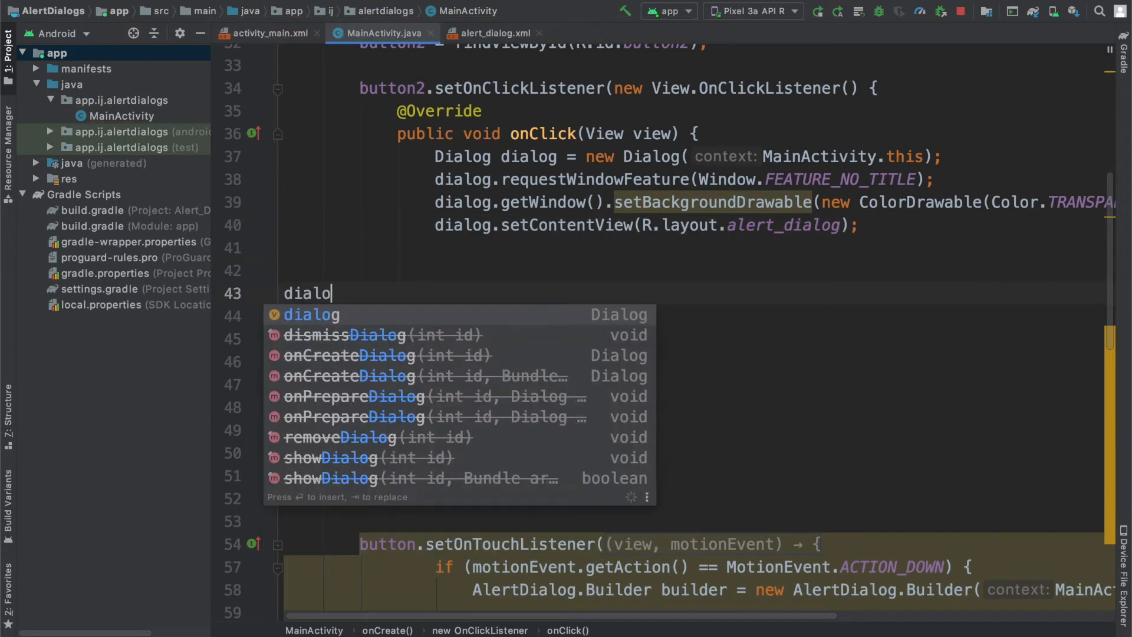
text(g.show()
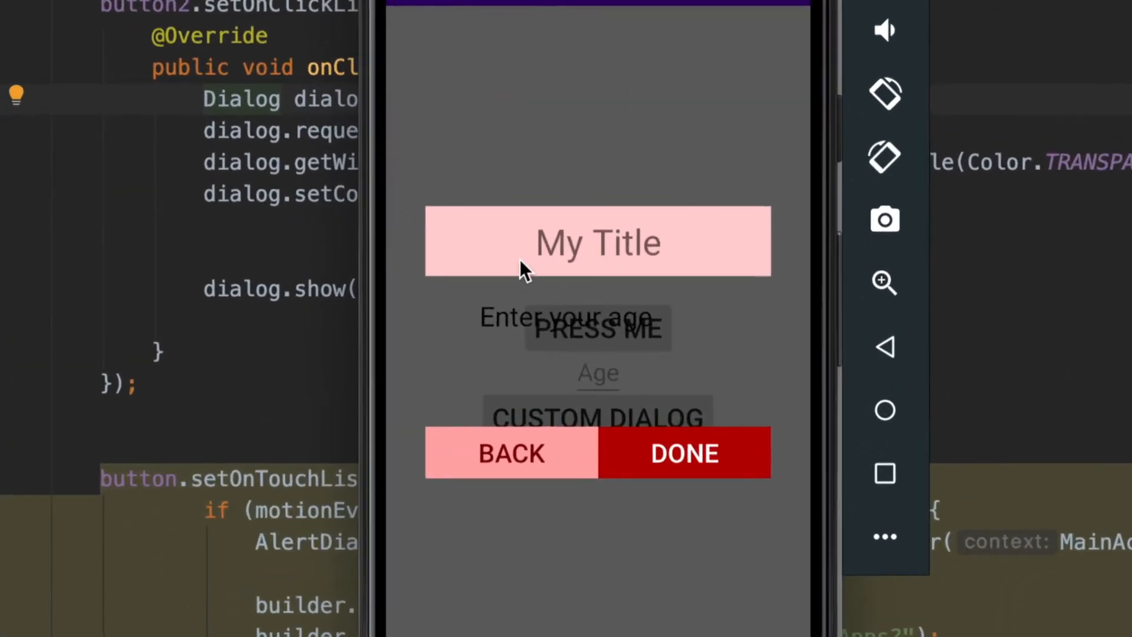
mouse_move(563, 361)
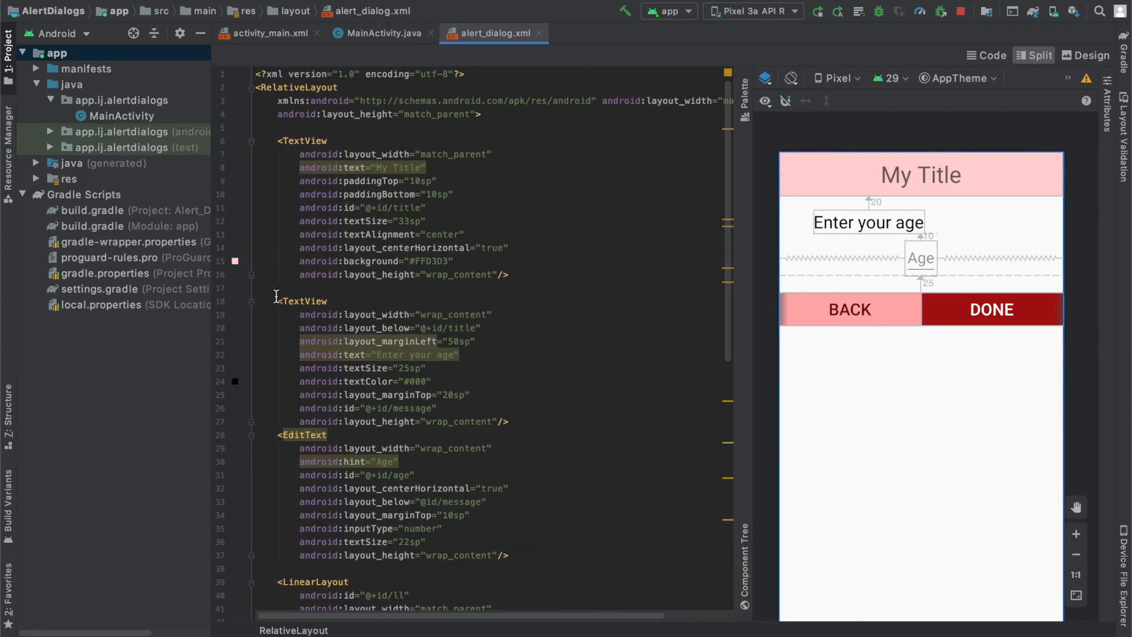
Add android:background="#fff" to alert_dialog's RelativeLayout root and rerun the app.
drag(274, 300, 509, 555)
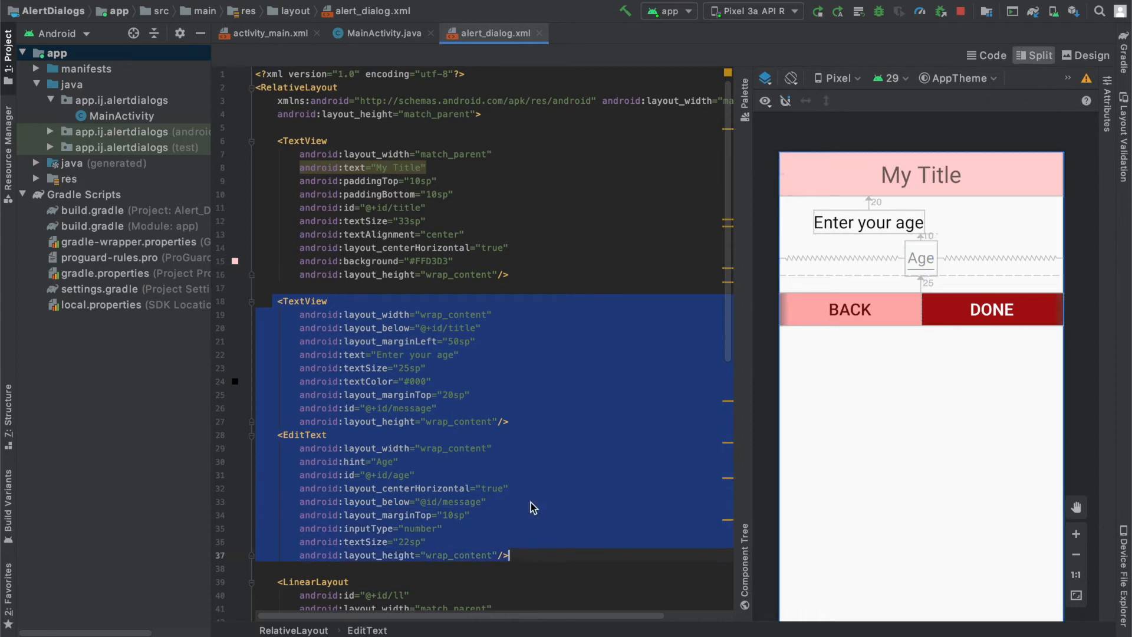
click(276, 124)
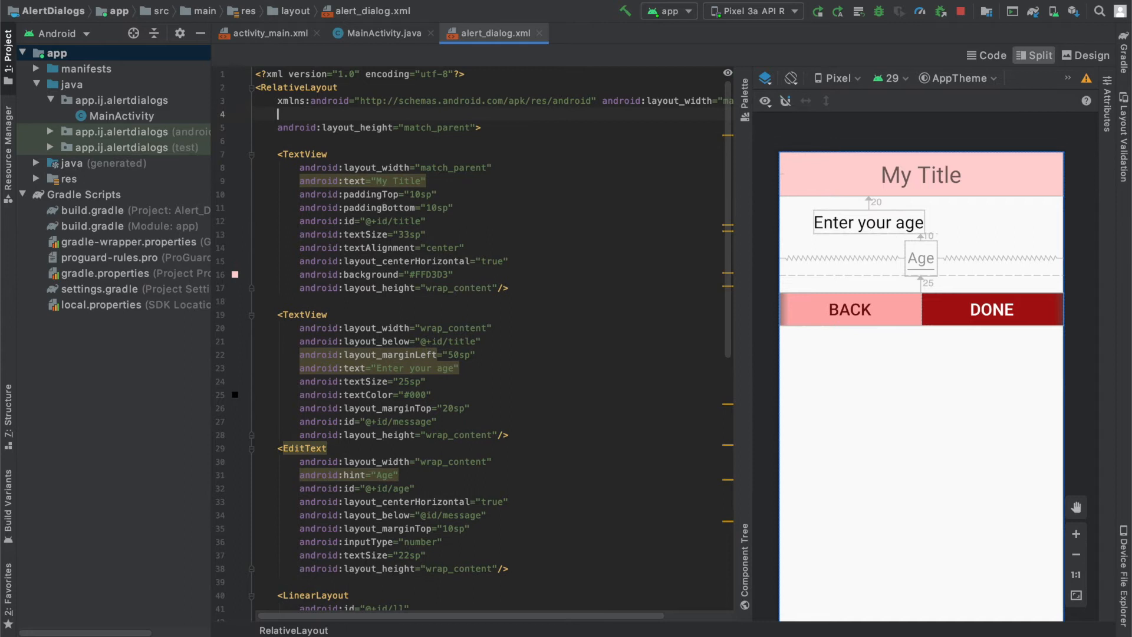
text(android:background="#fff)
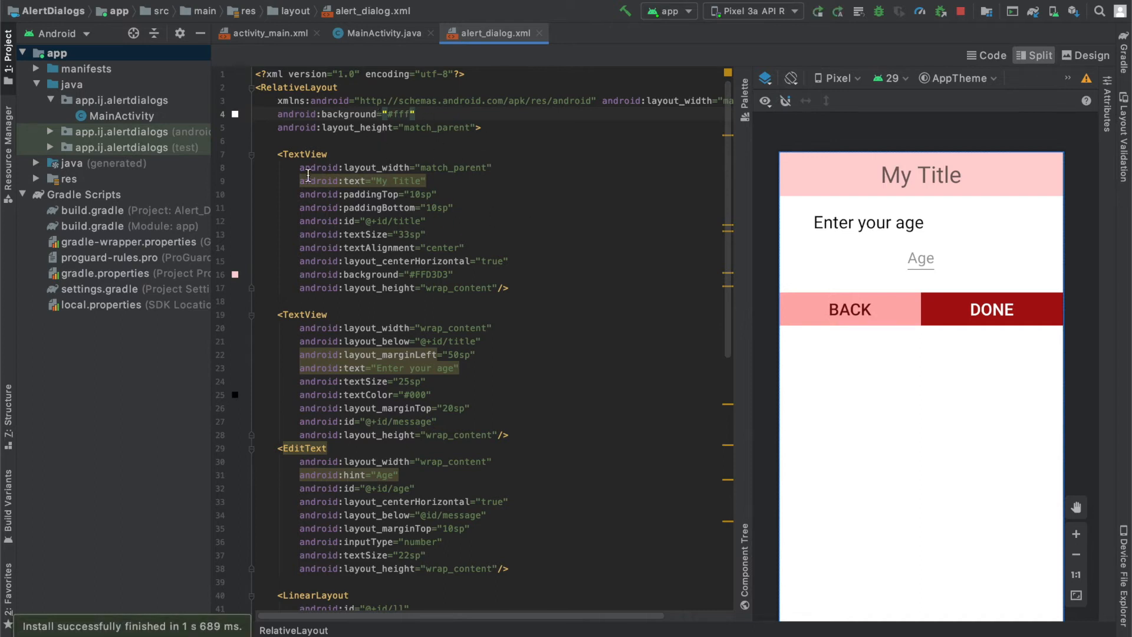
drag(276, 153, 509, 287)
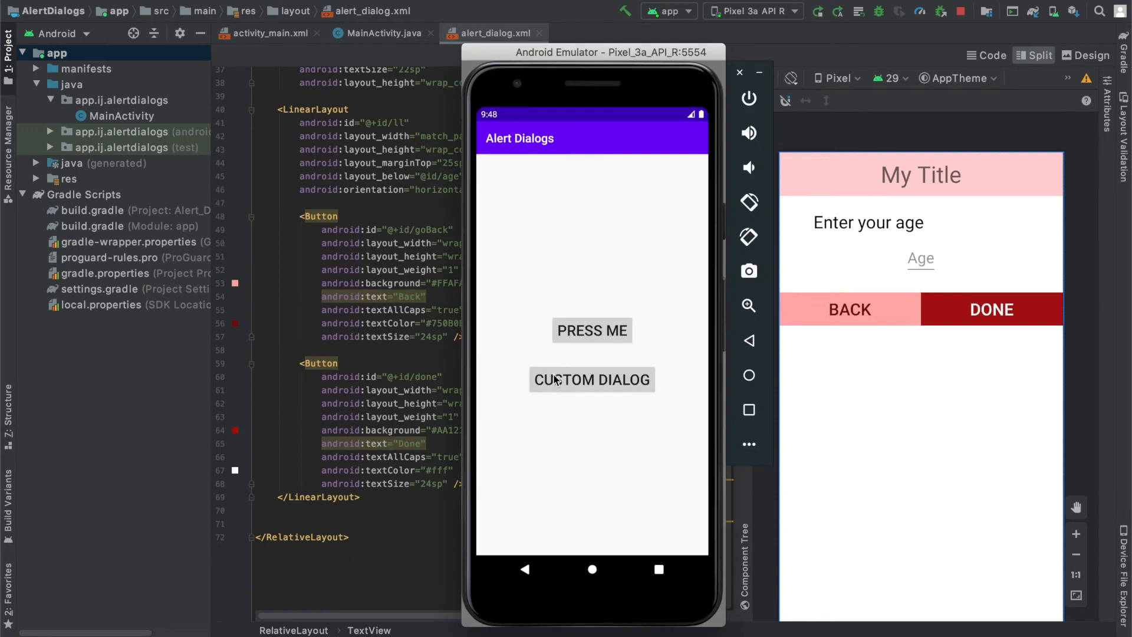
Tap CUSTOM DIALOG in the emulator to show the dialog on its white background.
click(590, 379)
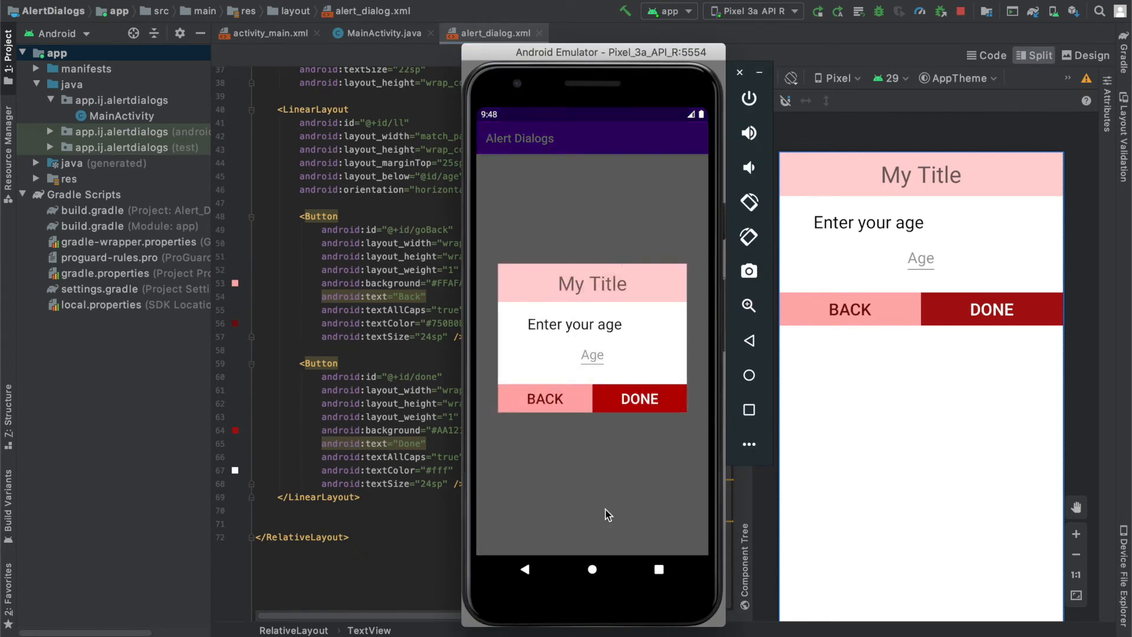
mouse_move(591, 482)
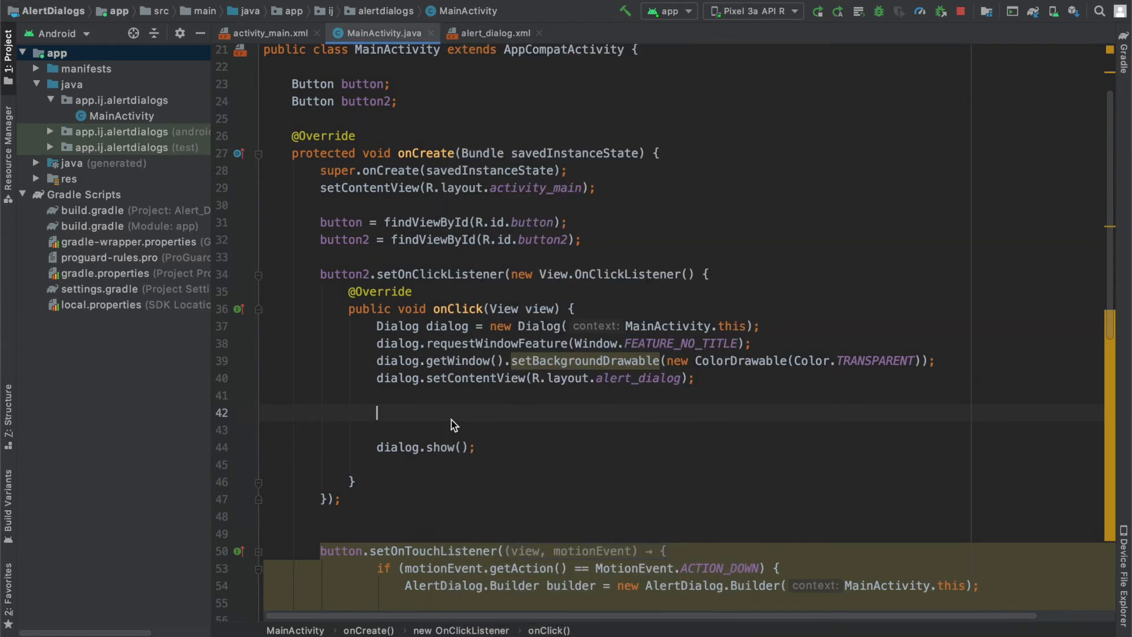
Declare Button back, done and assign back = dialog.findViewById(R.id.goBack).
text(Button back)
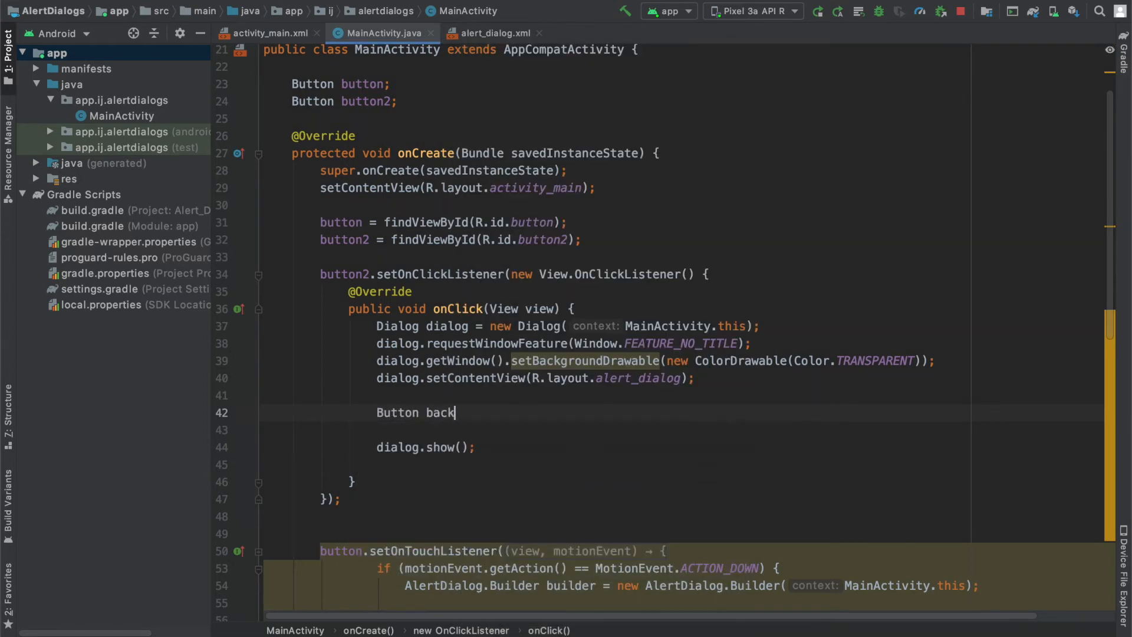
text(, dom)
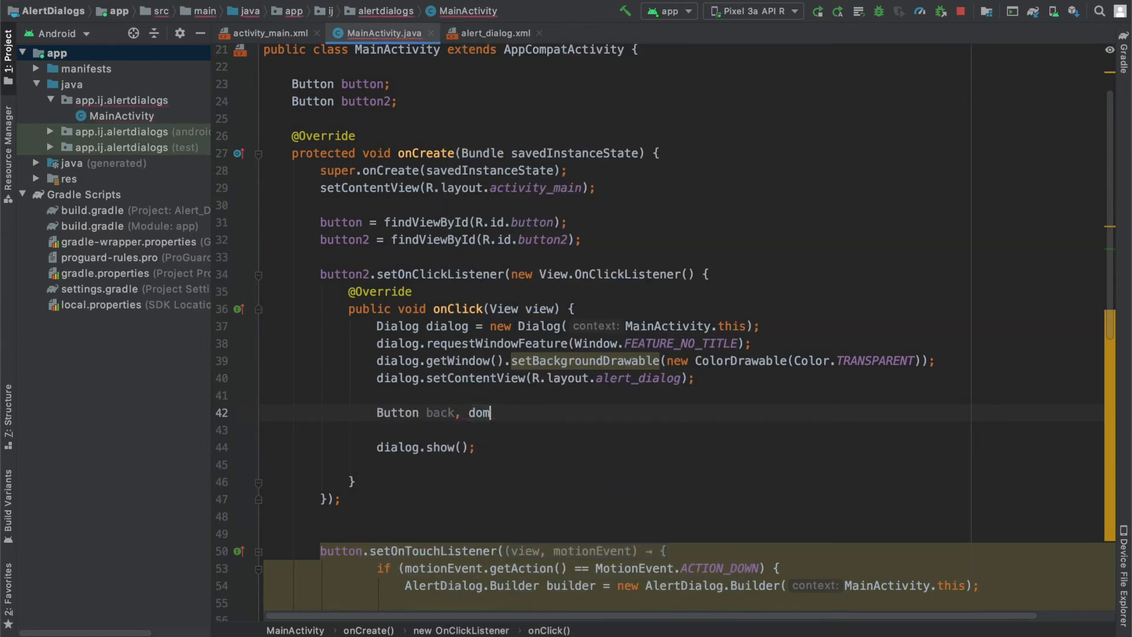
text(e;)
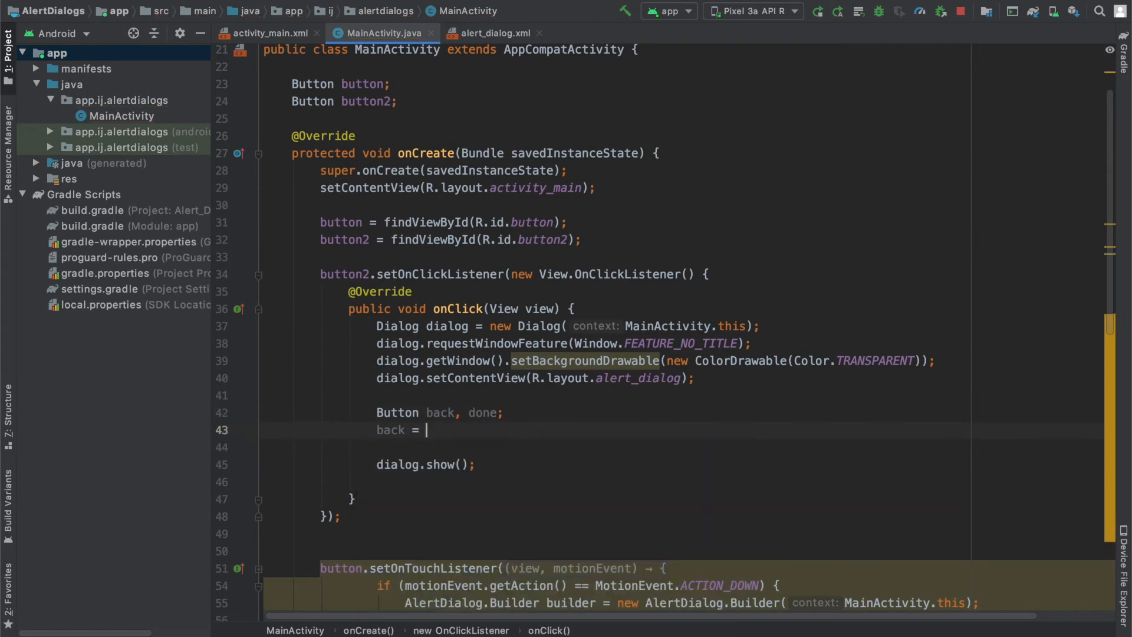
text(dialog.)
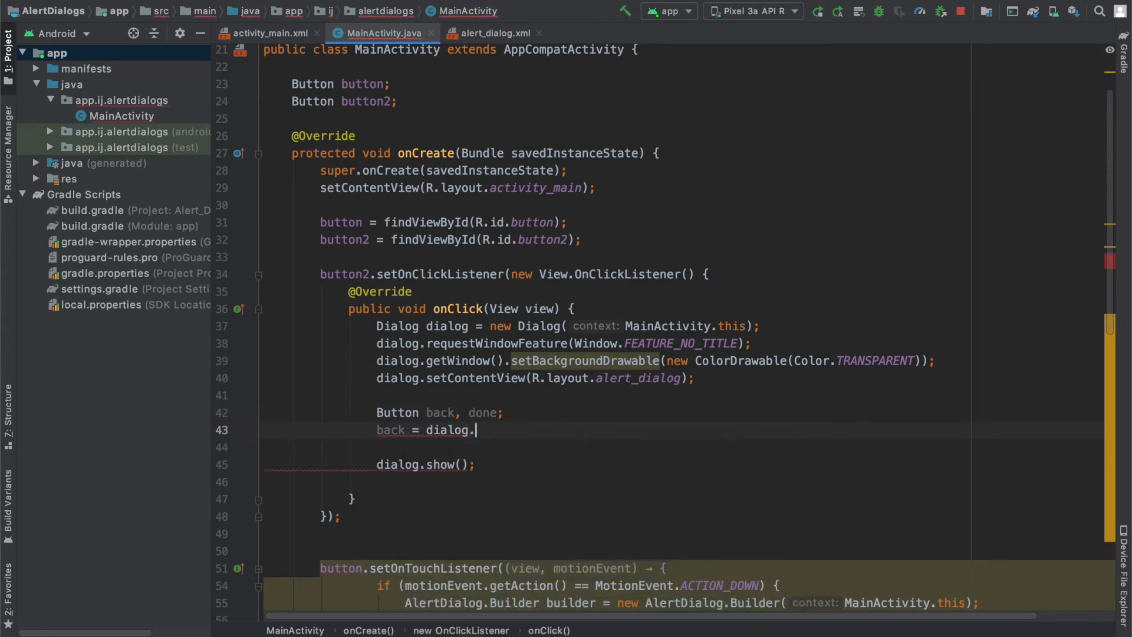
text(findViewById(R.id.)
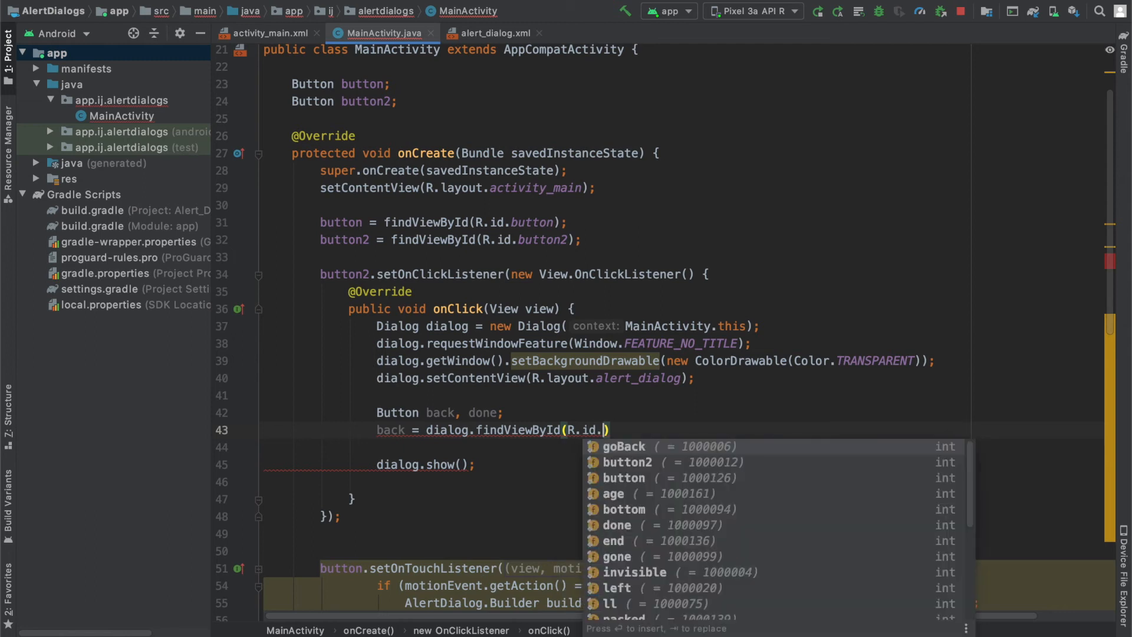
click(622, 446)
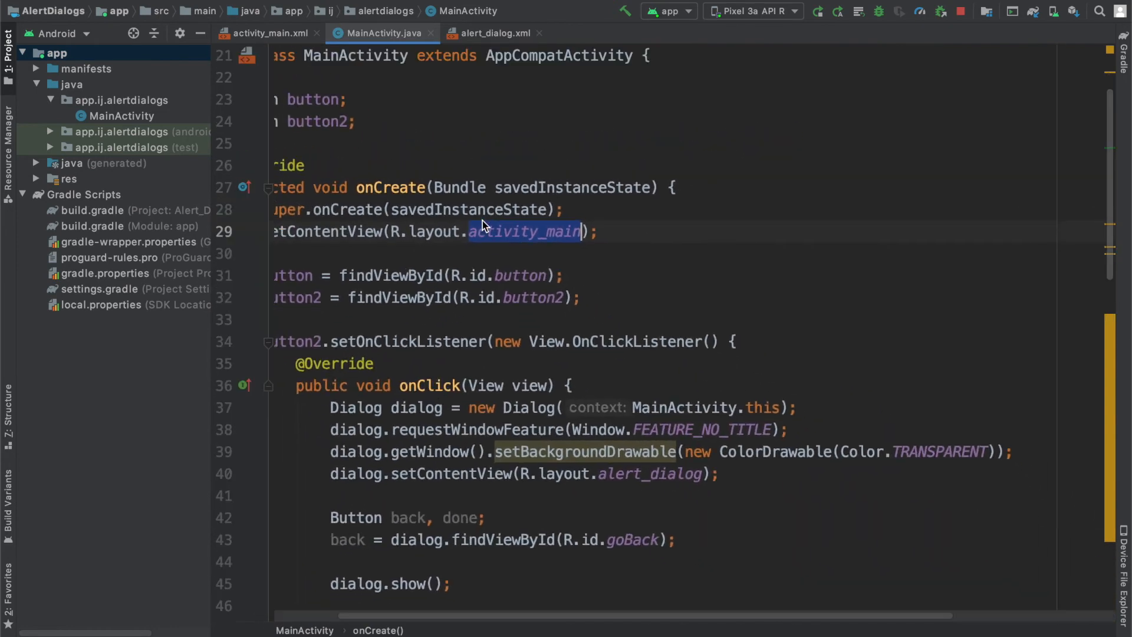
Assign done = dialog.findViewById(R.id.done).
scroll(down, 3)
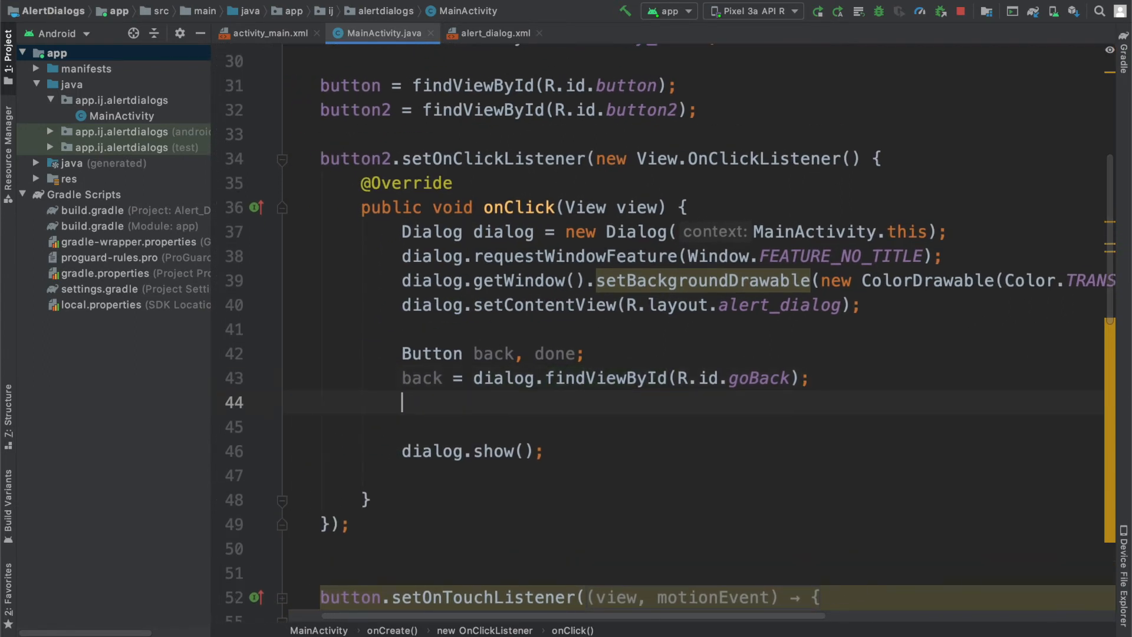
text(done = d)
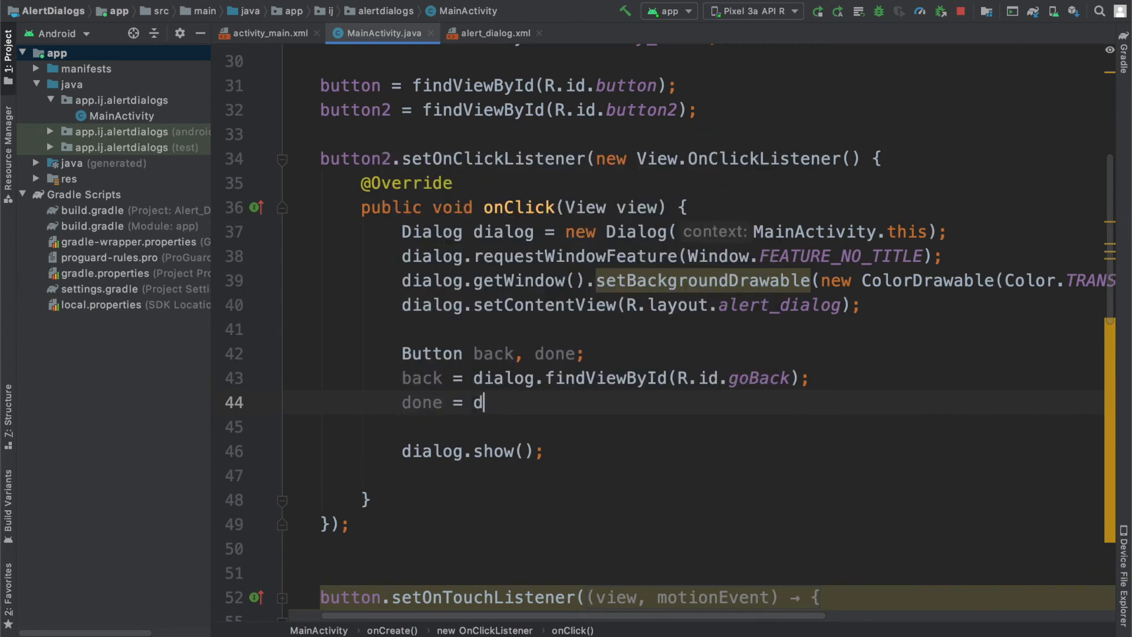
text(ialog.findViewById(R.)
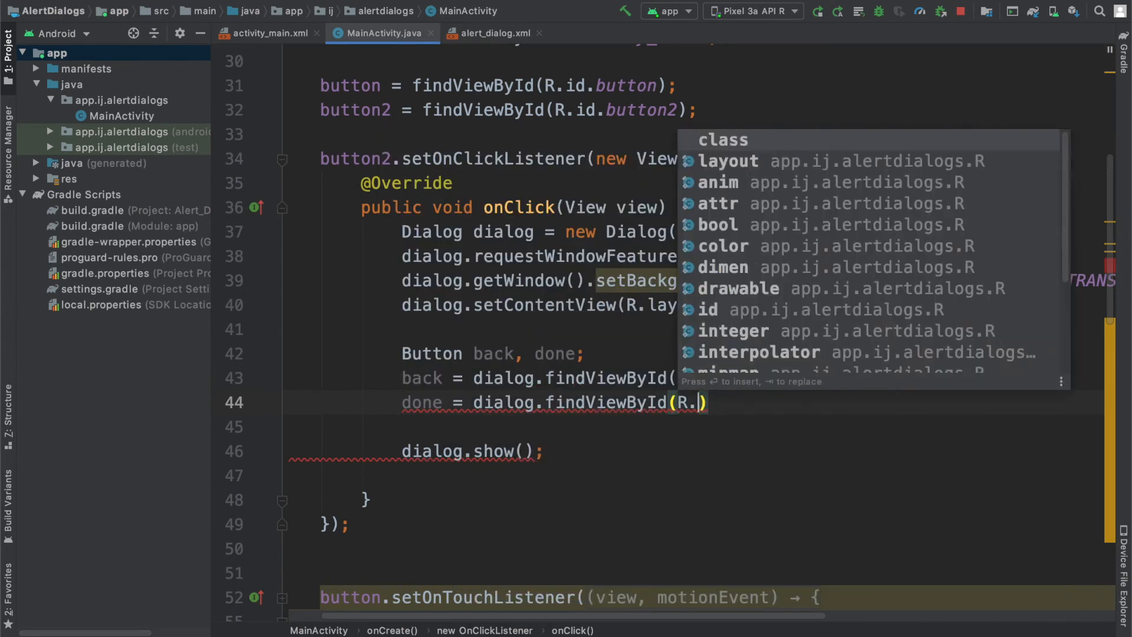
text(id.done)
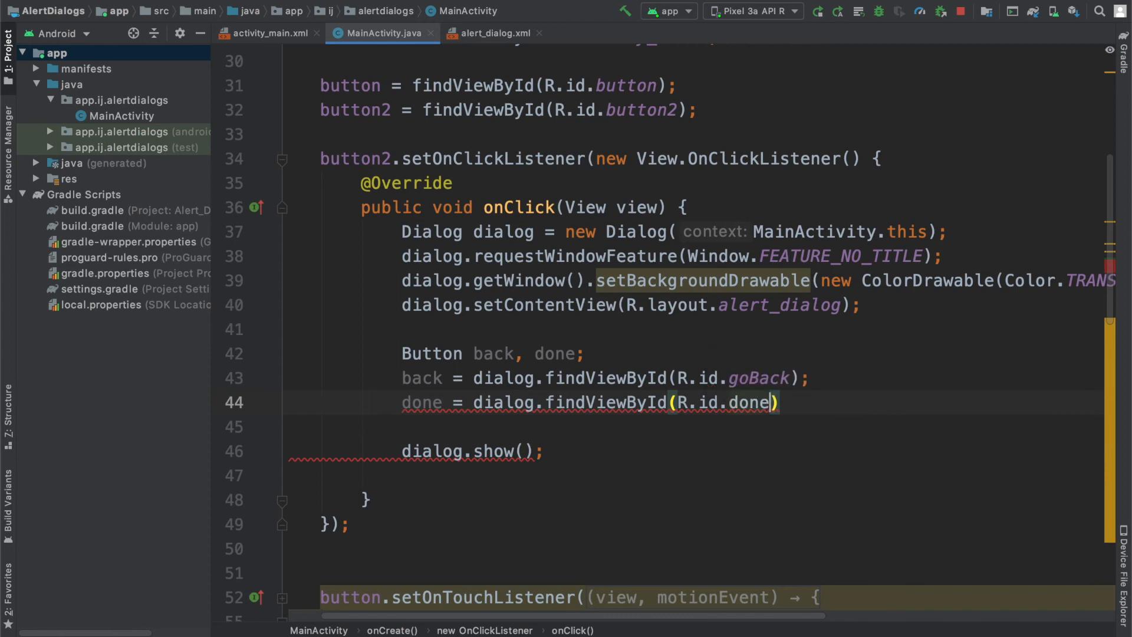
text(go)
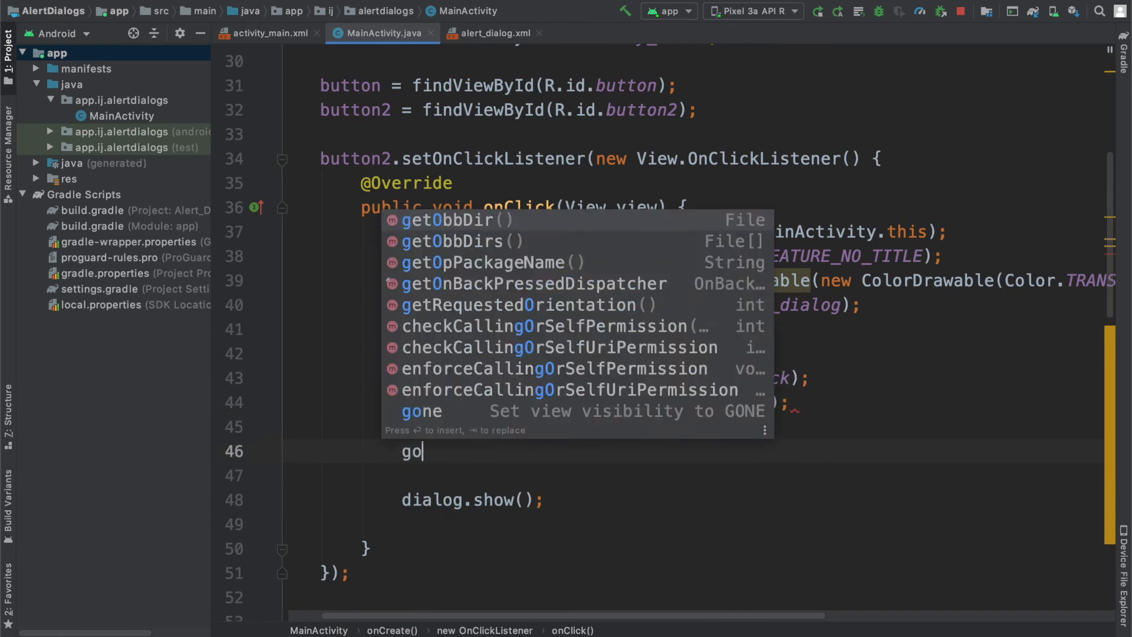
Give back an OnClickListener calling dialog.cancel(), marking dialog final to fix the error.
text(back.setOnClickListener(new View.OnClickListener() {)
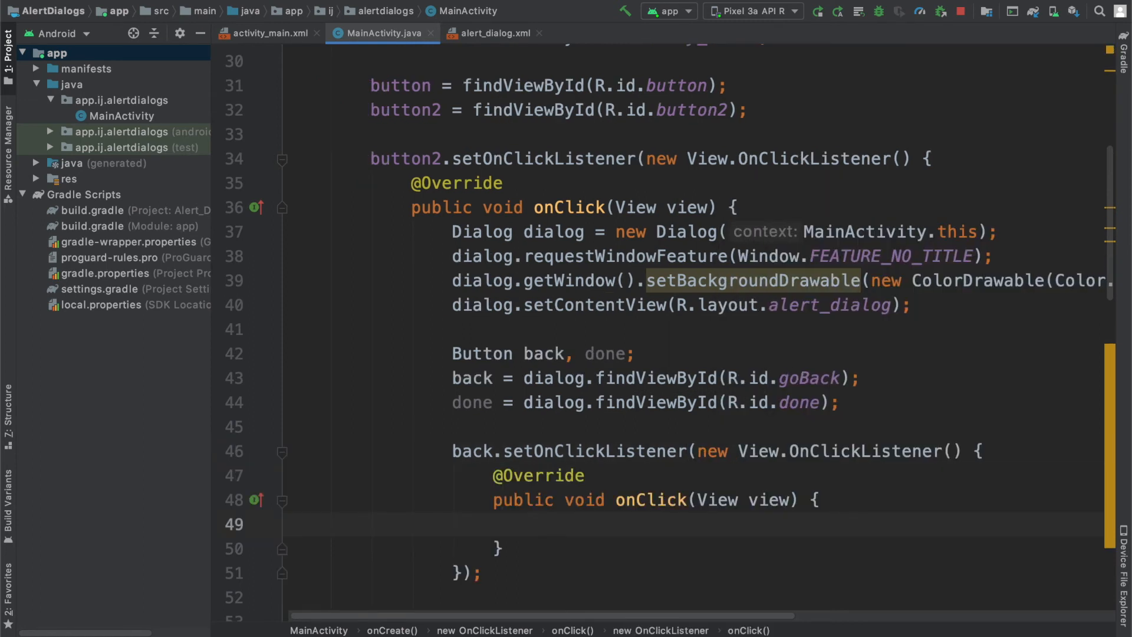
scroll(down, 3)
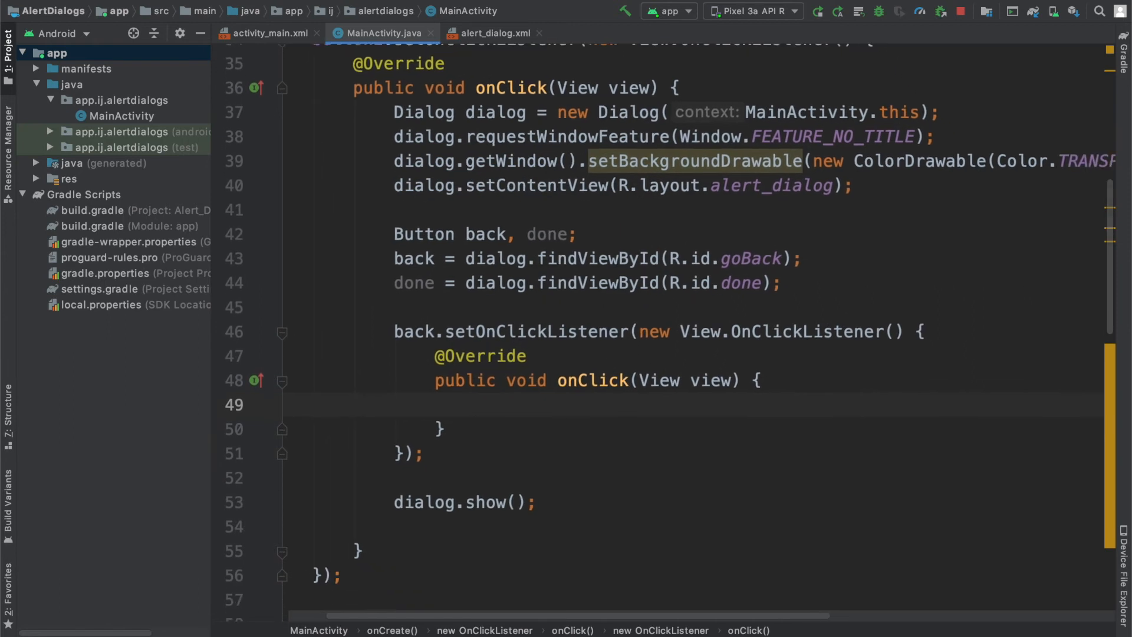
text(dialog.dis)
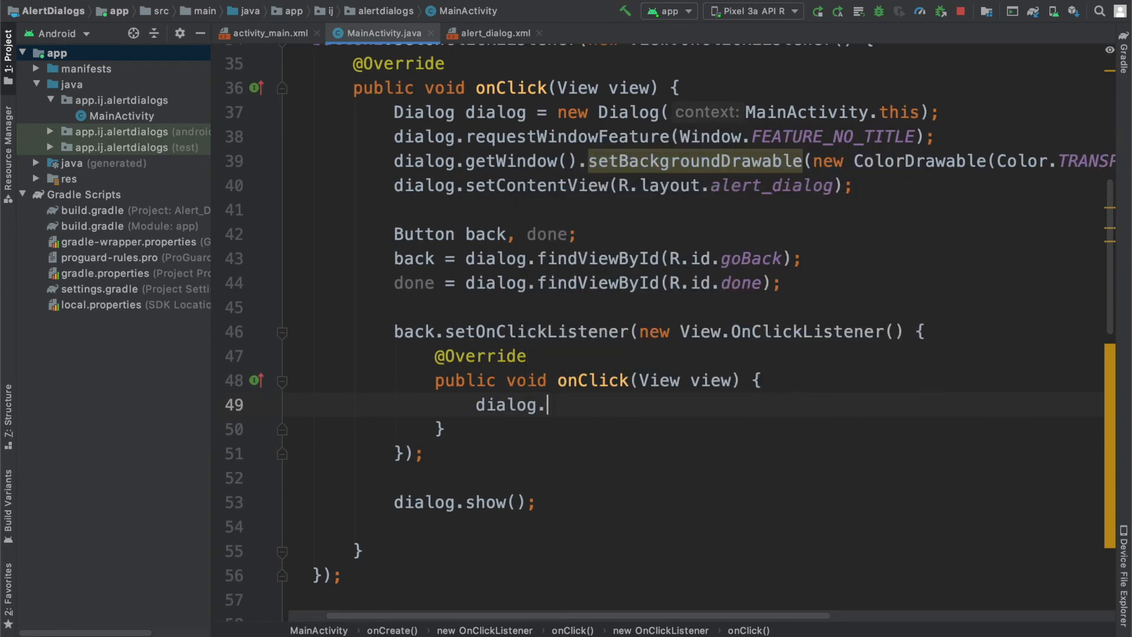
text(cancel();)
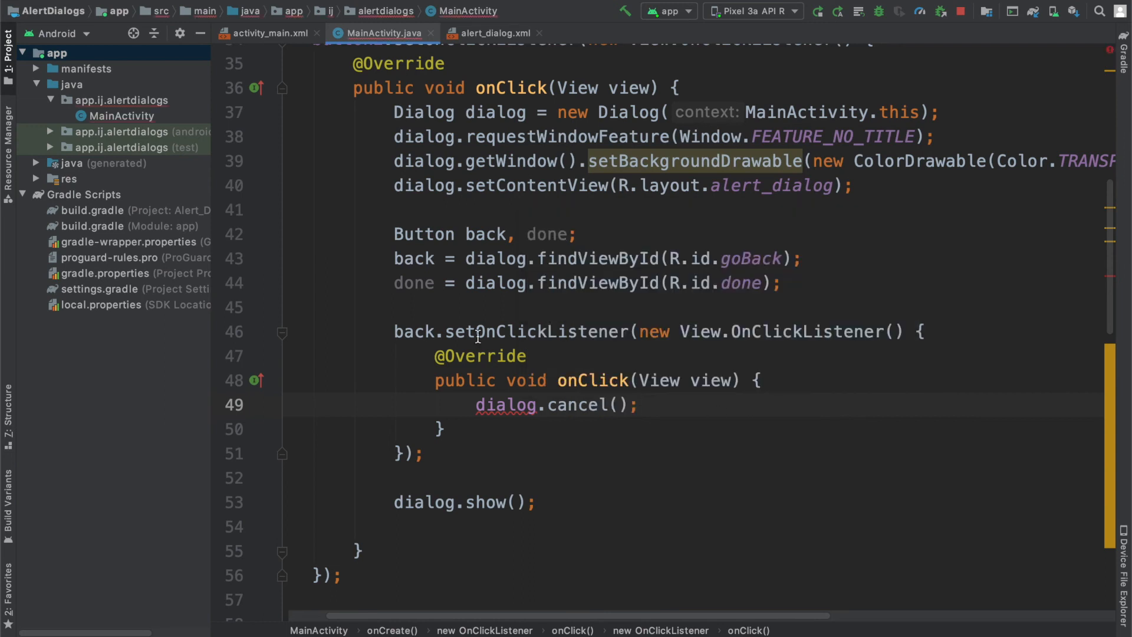
click(506, 404)
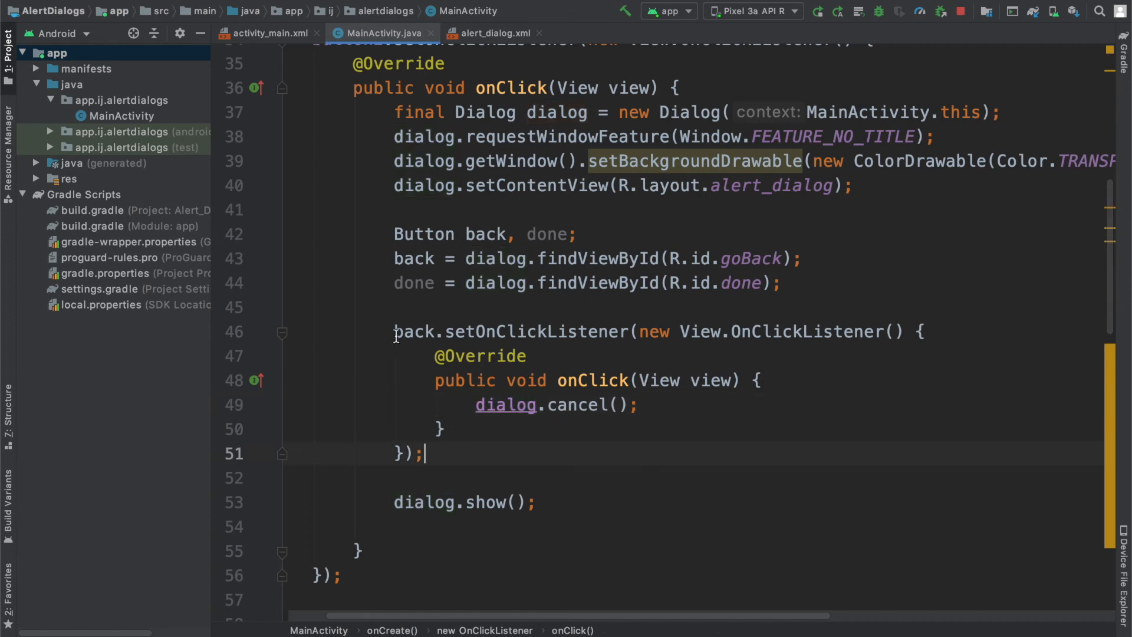
Duplicate the listener for done and add Toast.makeText(getApplicationContext(), ...) messages to both.
key(enter)
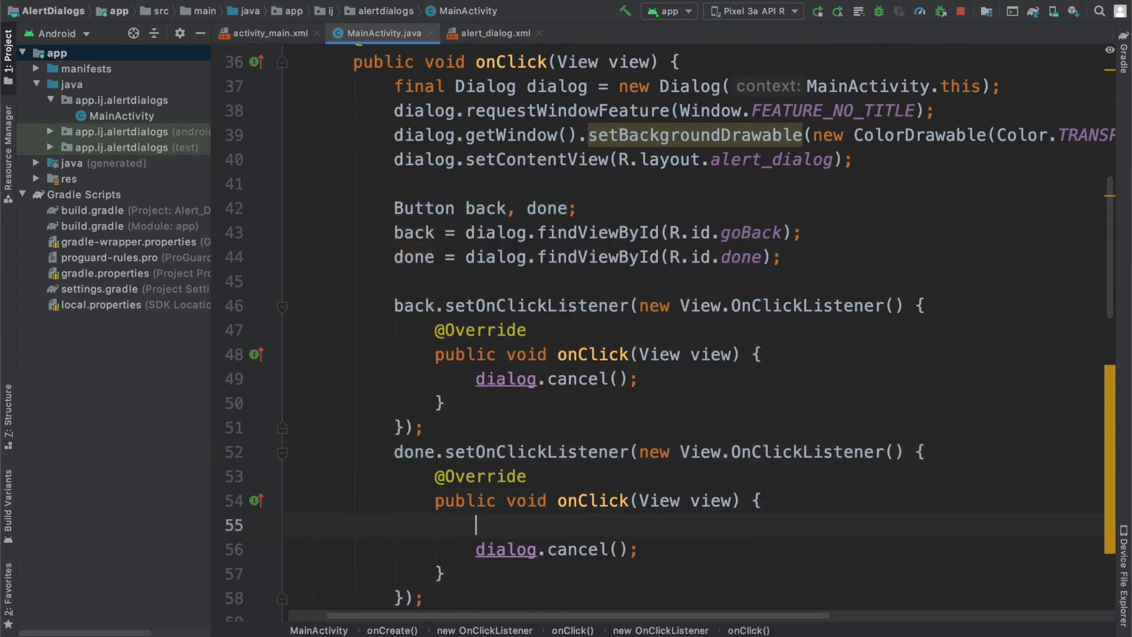
text(Toast.makeText()
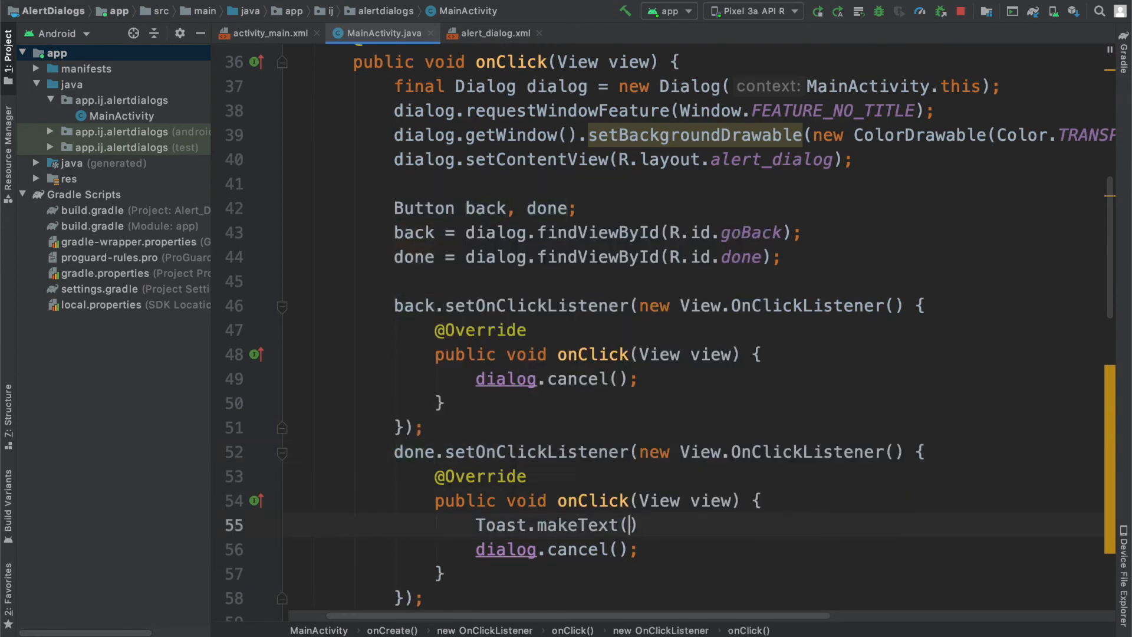
text(getApplicationContext(), "Done clicked", Toast.LENGTH_SHORT).show();)
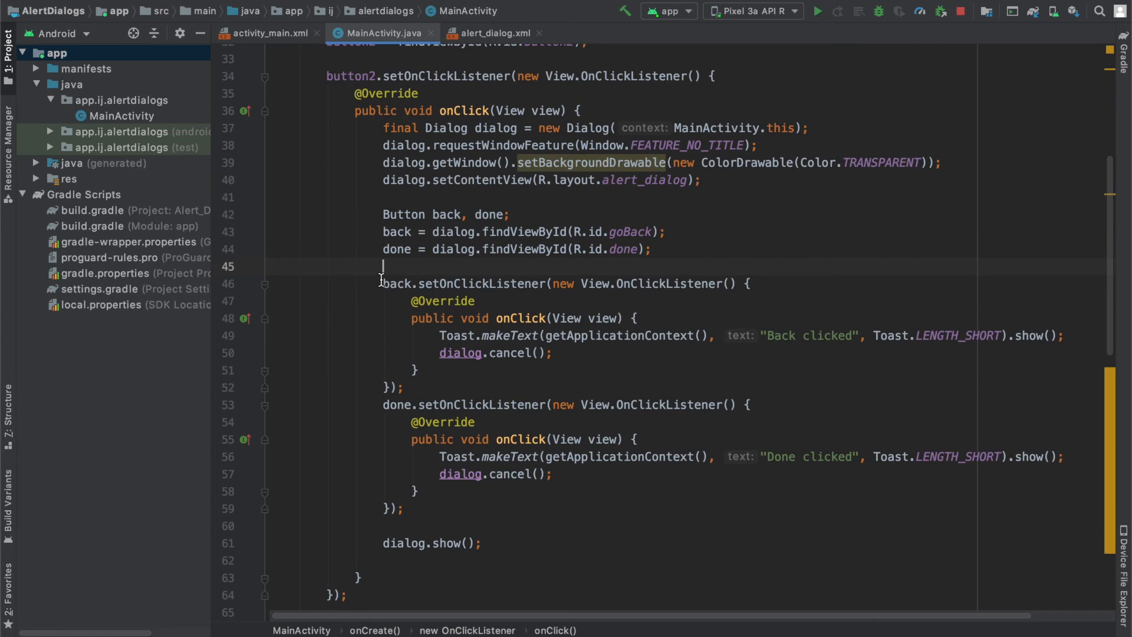
Run the app, open the custom dialog, dismiss it with DONE to see the toast, then reopen it.
click(815, 11)
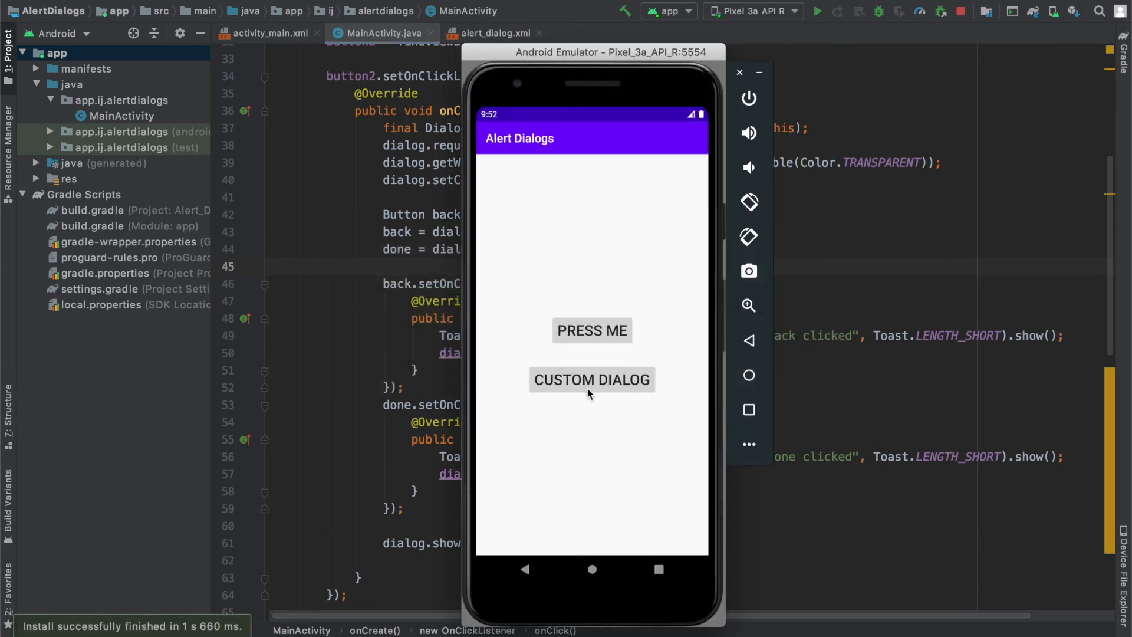
click(591, 379)
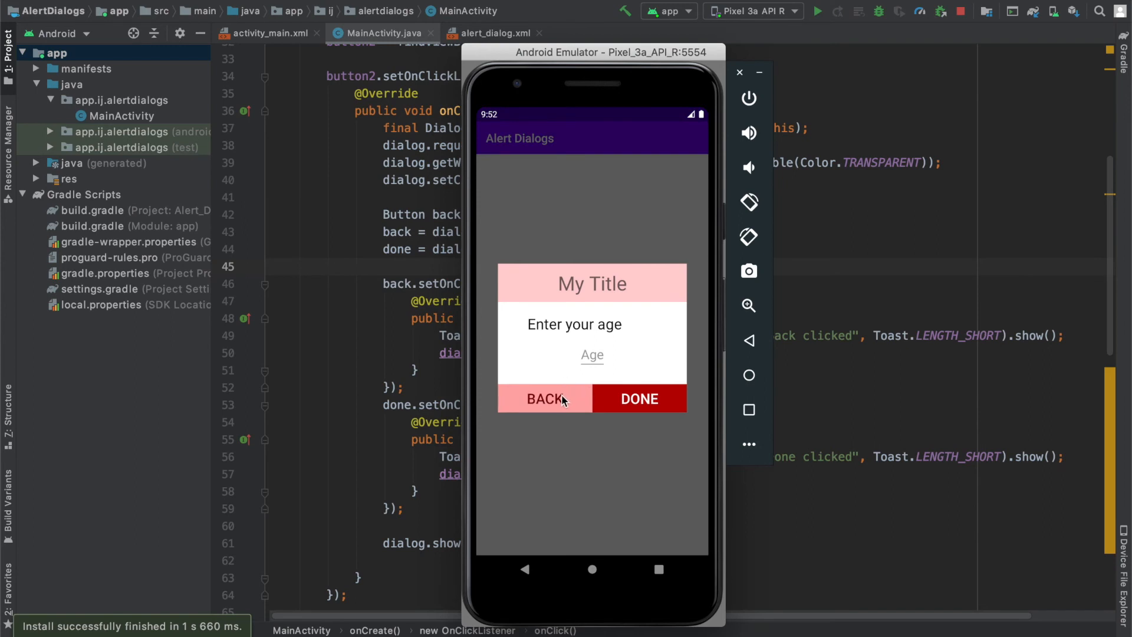
click(544, 397)
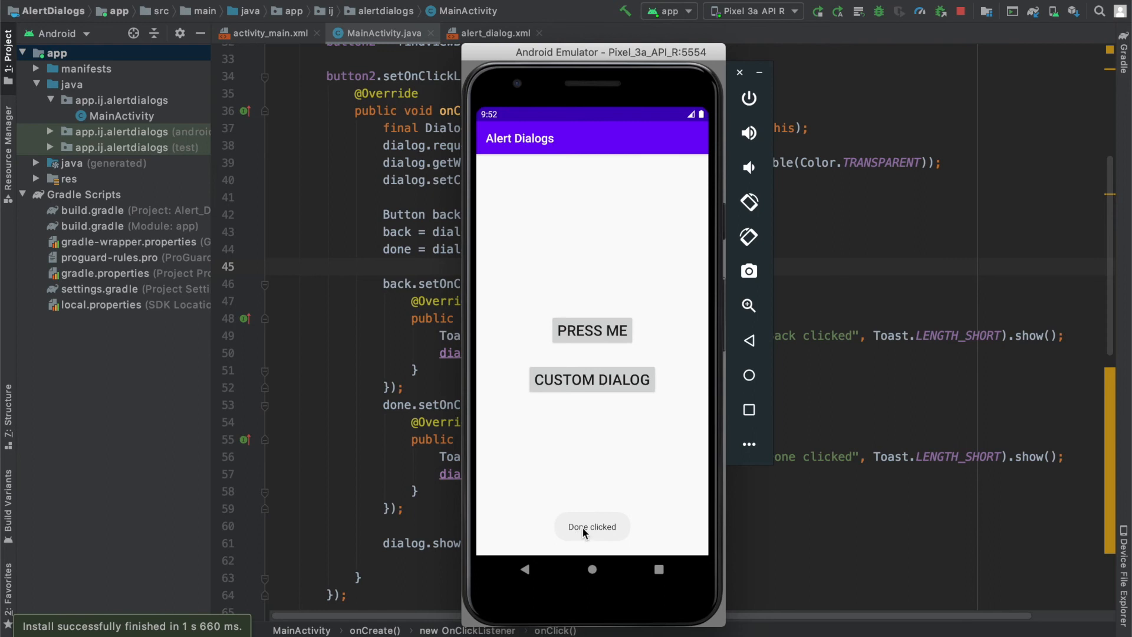
click(591, 378)
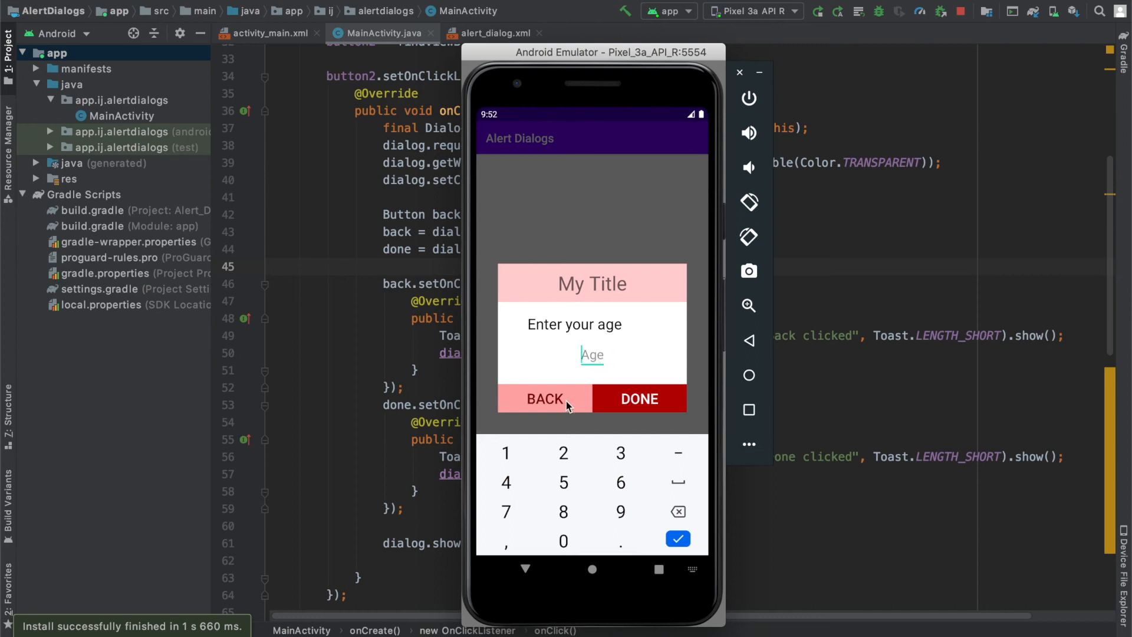
mouse_move(704, 325)
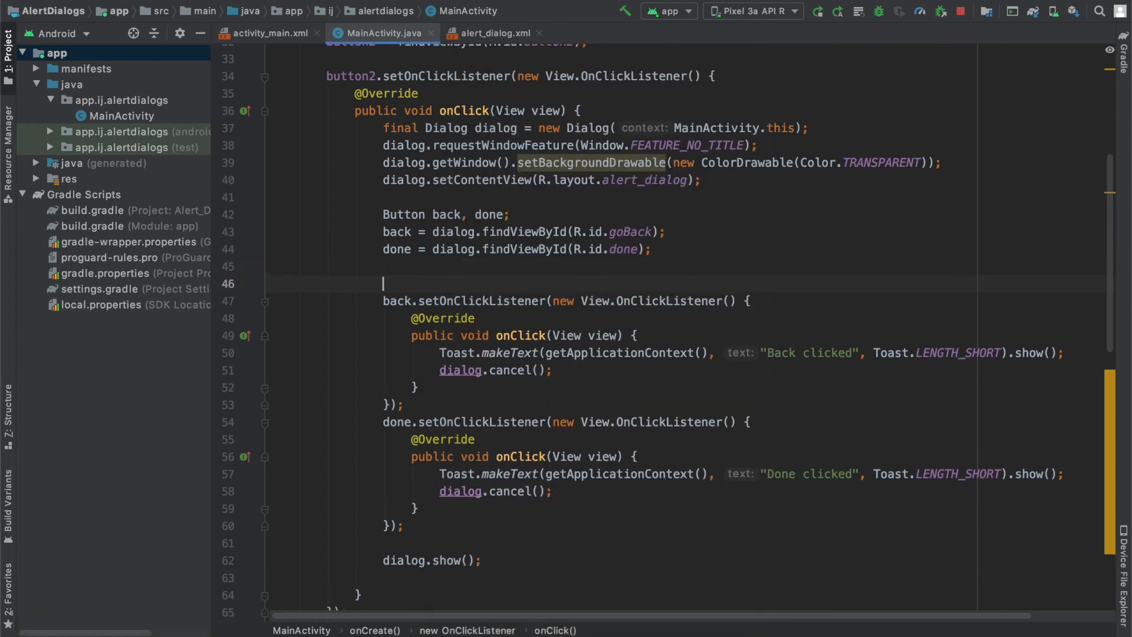
Declare EditText age = dialog.findViewById(R.id.age) in the click handler.
text(EditText agel)
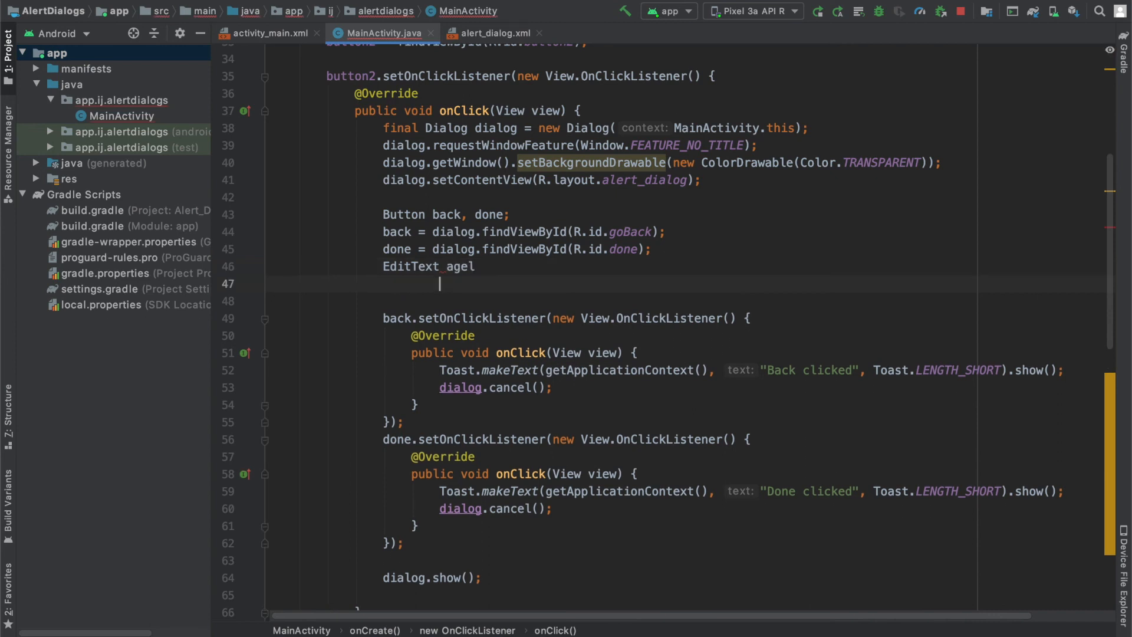
text(age = dialog.)
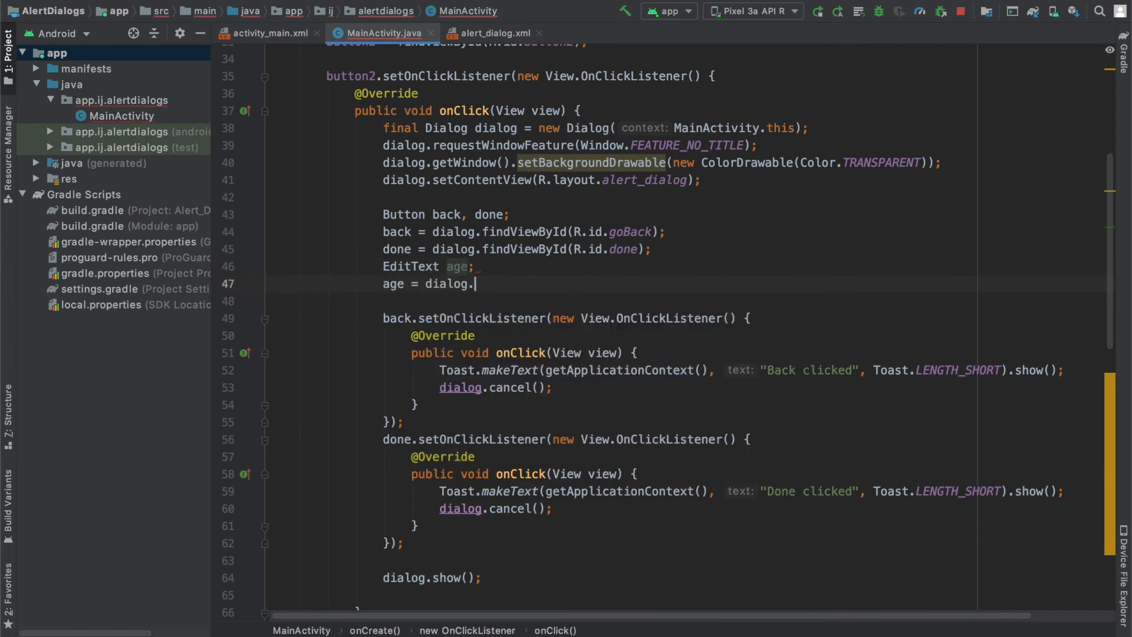
text(findViewById(R.id.)
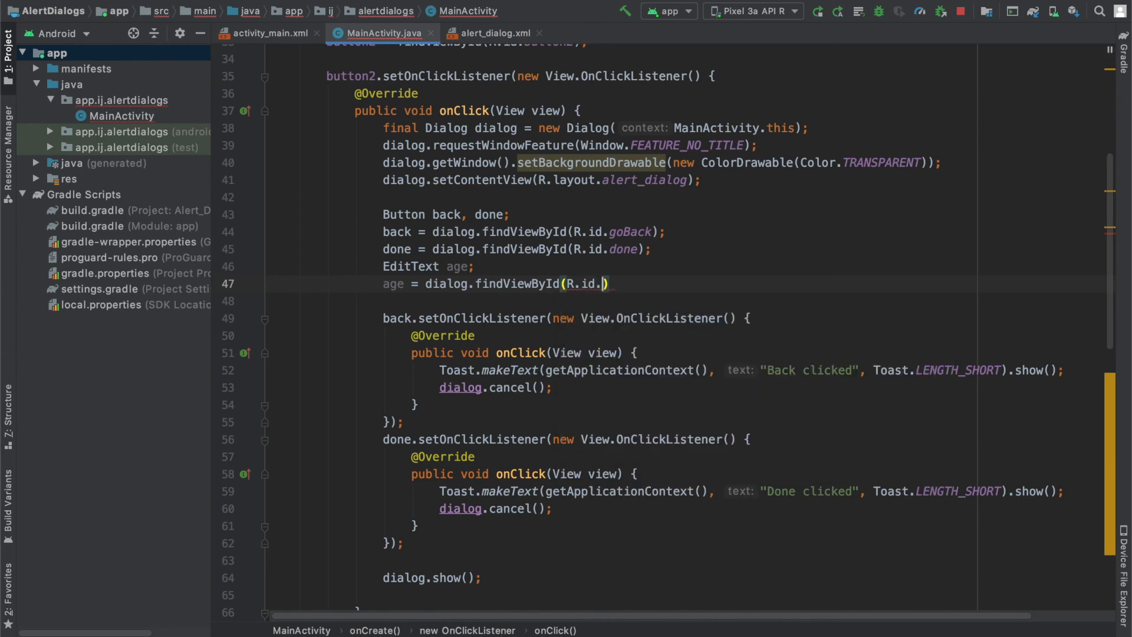
text(age);)
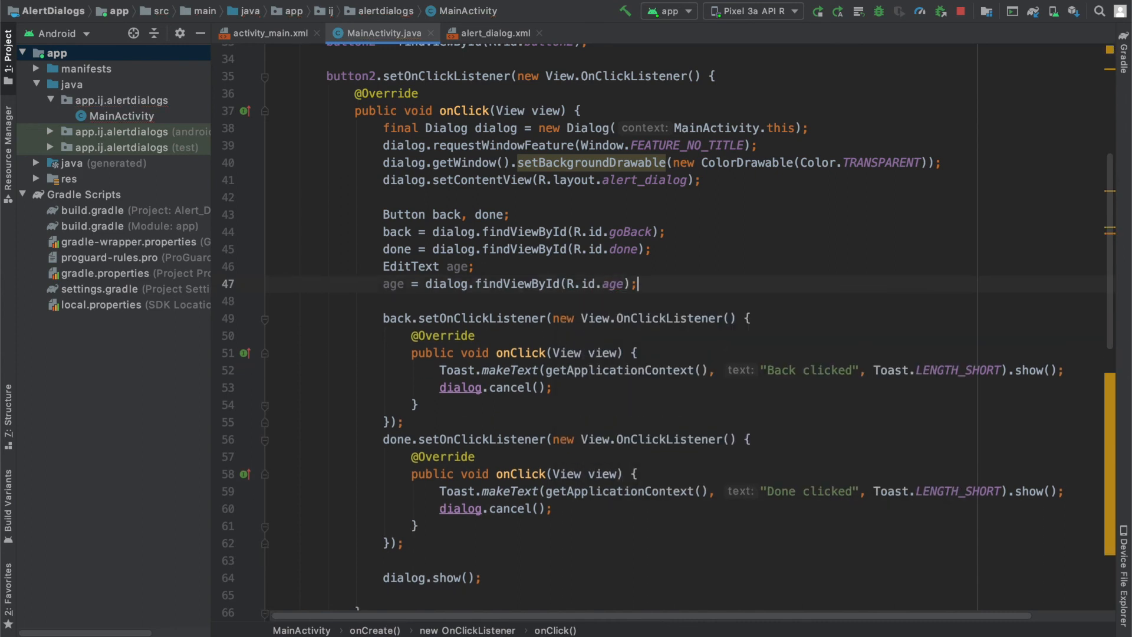
Append "Age is " + age.getText() to the toast messages and make age final.
click(853, 369)
text(. )
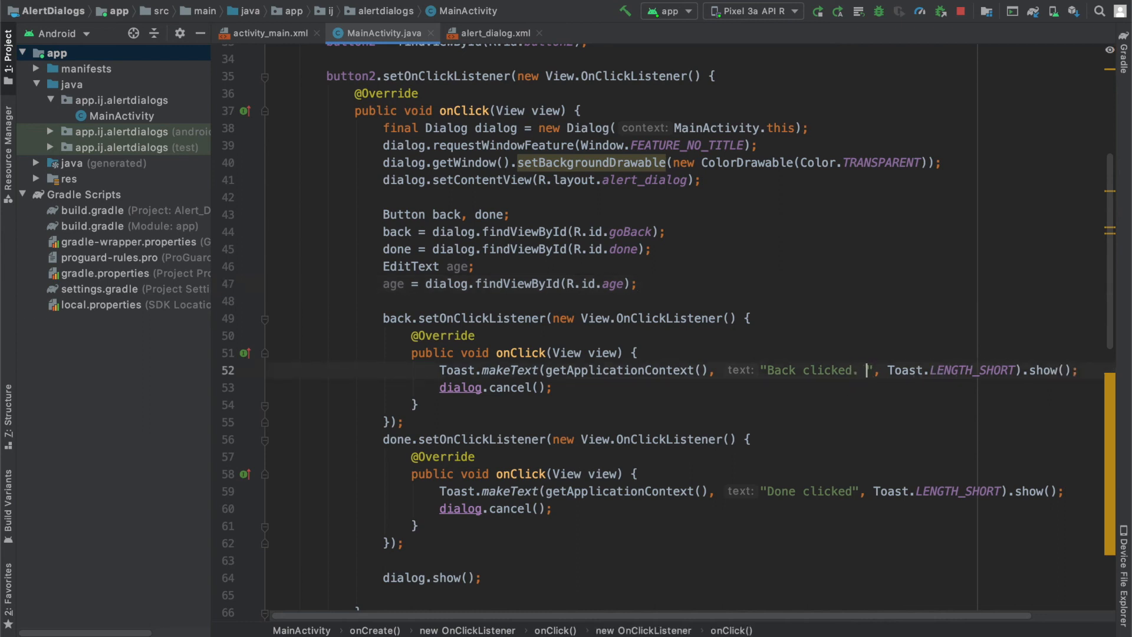
text(Age is " +)
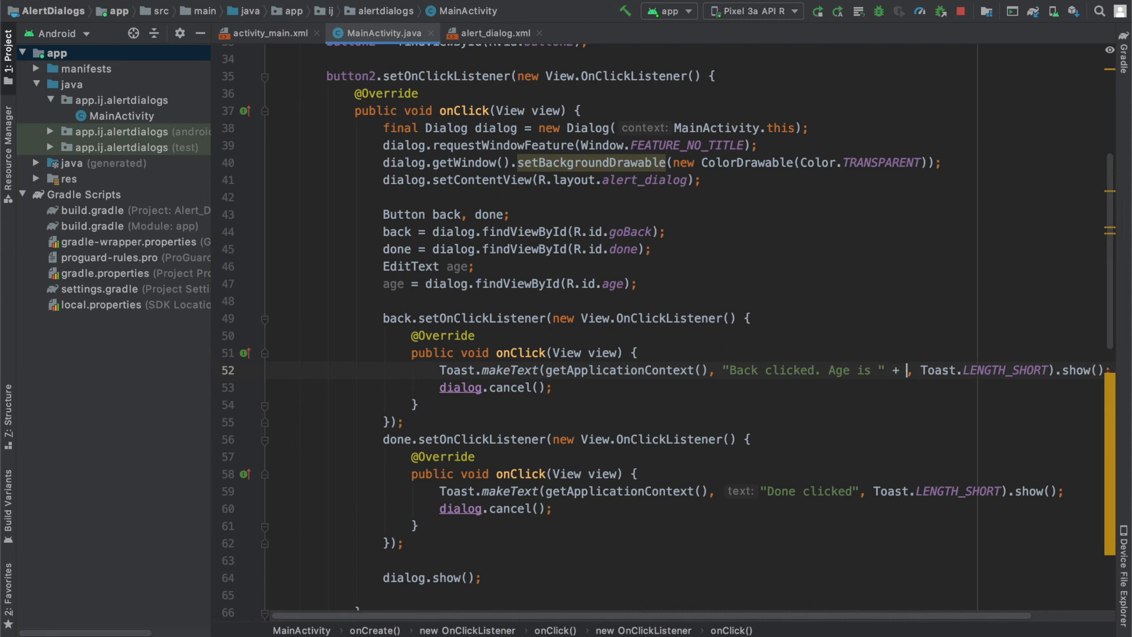
text(age.getText()
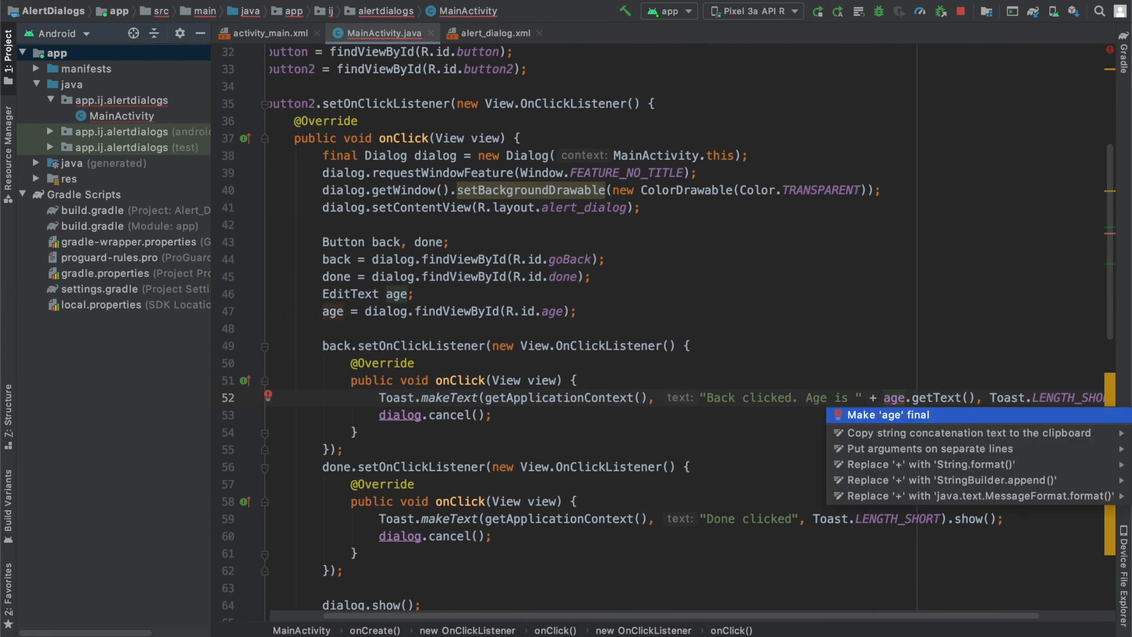
click(889, 414)
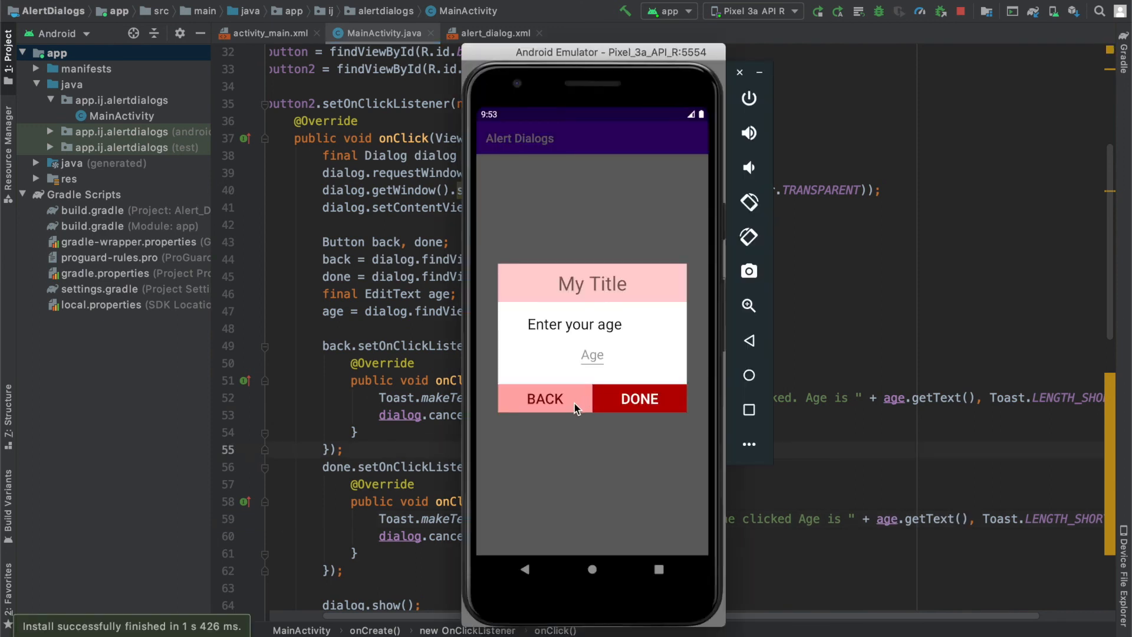
Dismiss the dialog with Back on an empty age, reopen it, enter 123 and dismiss again.
click(544, 399)
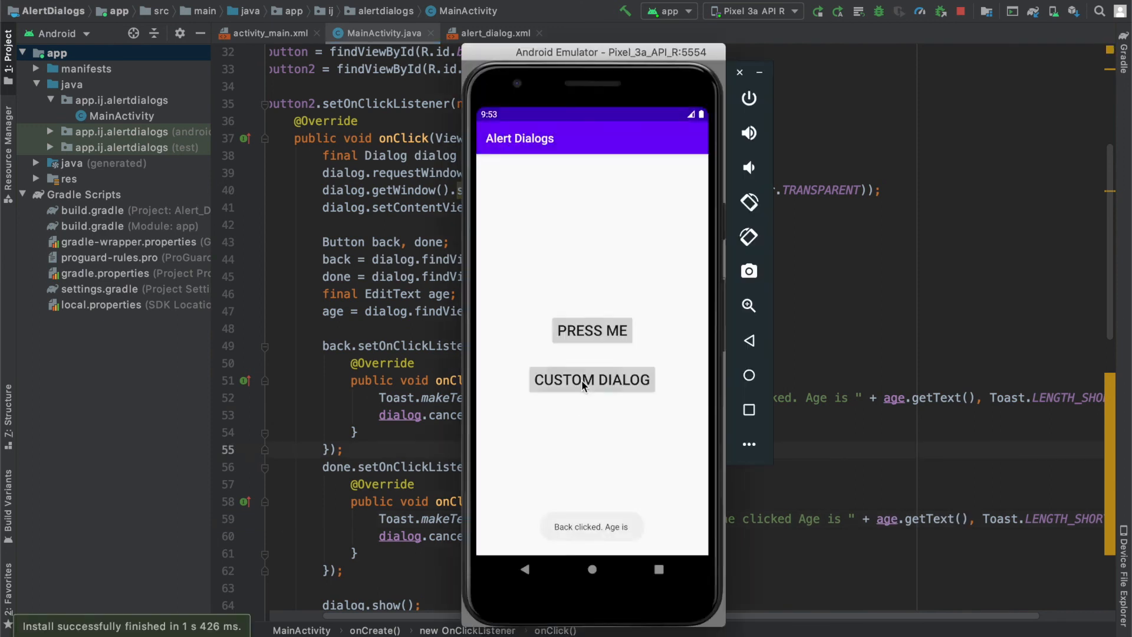
click(590, 378)
text(123)
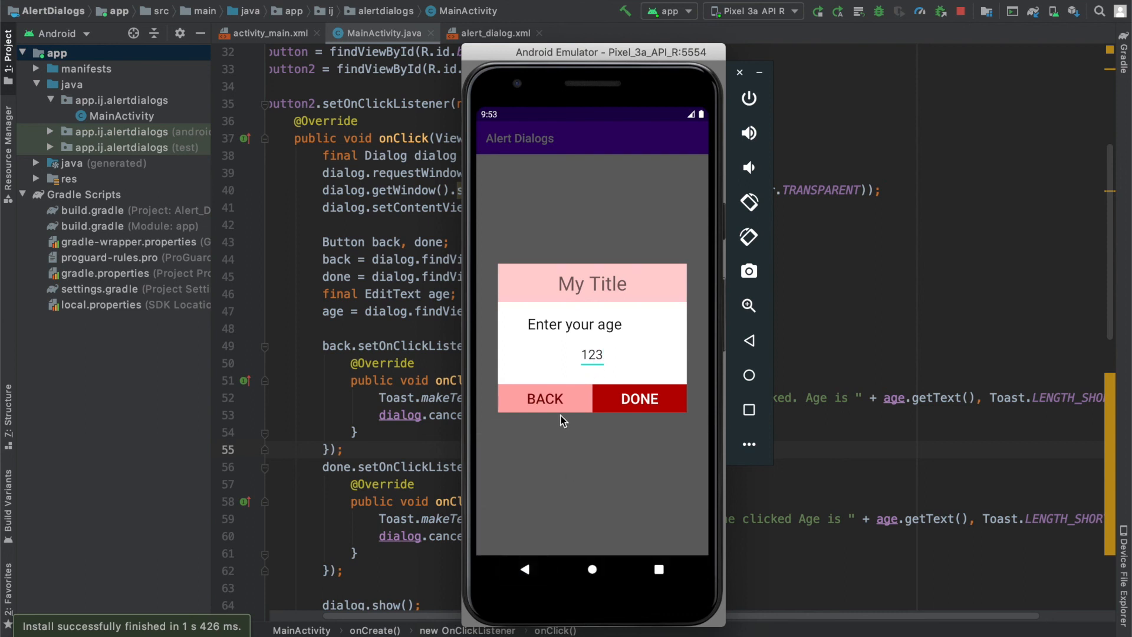
click(638, 398)
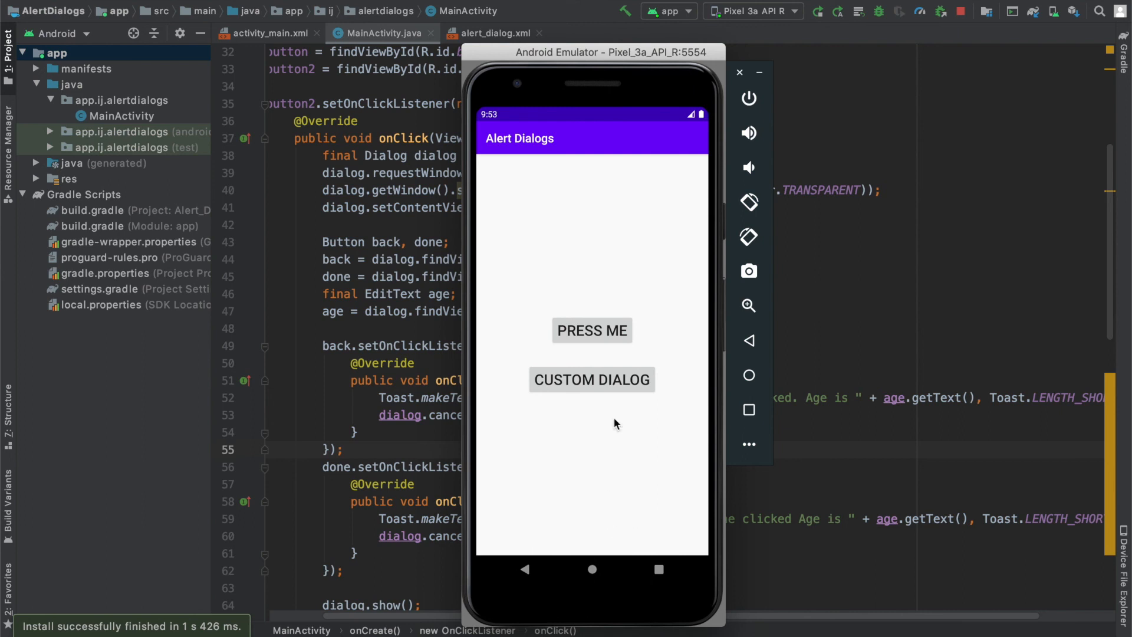
click(495, 33)
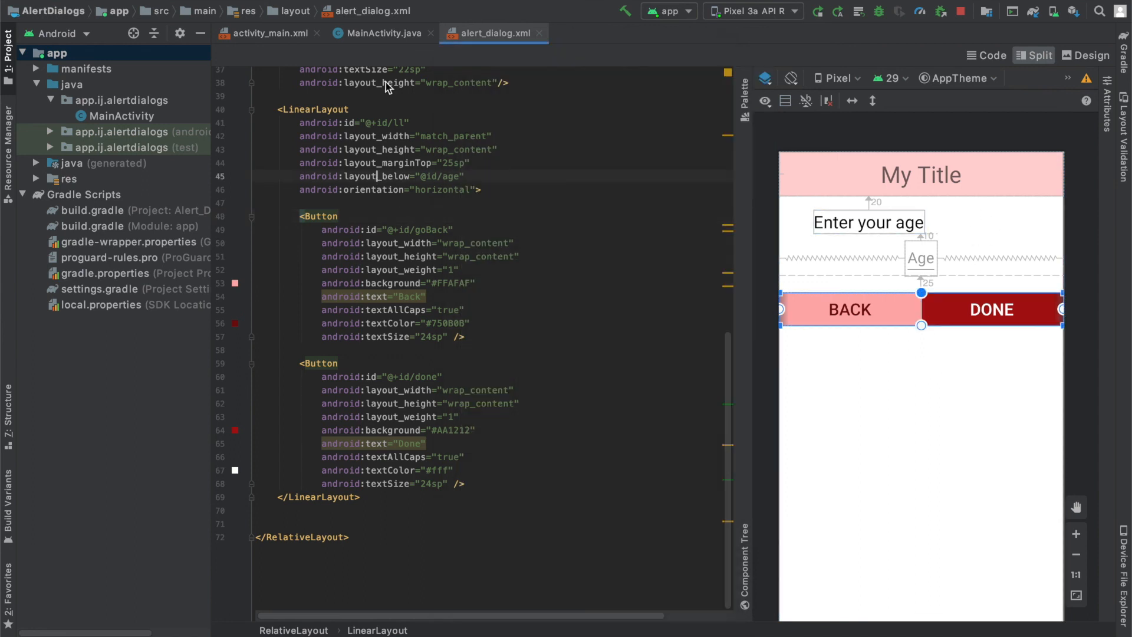
Show alert_dialog.xml in Split mode with code and design preview side by side.
click(376, 33)
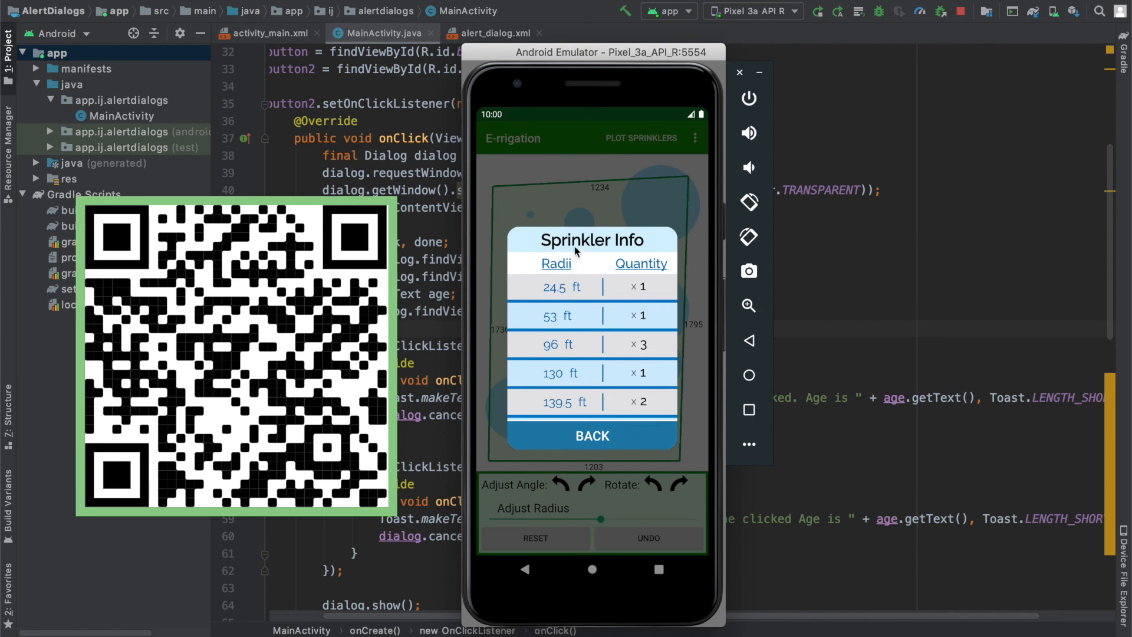
mouse_move(583, 379)
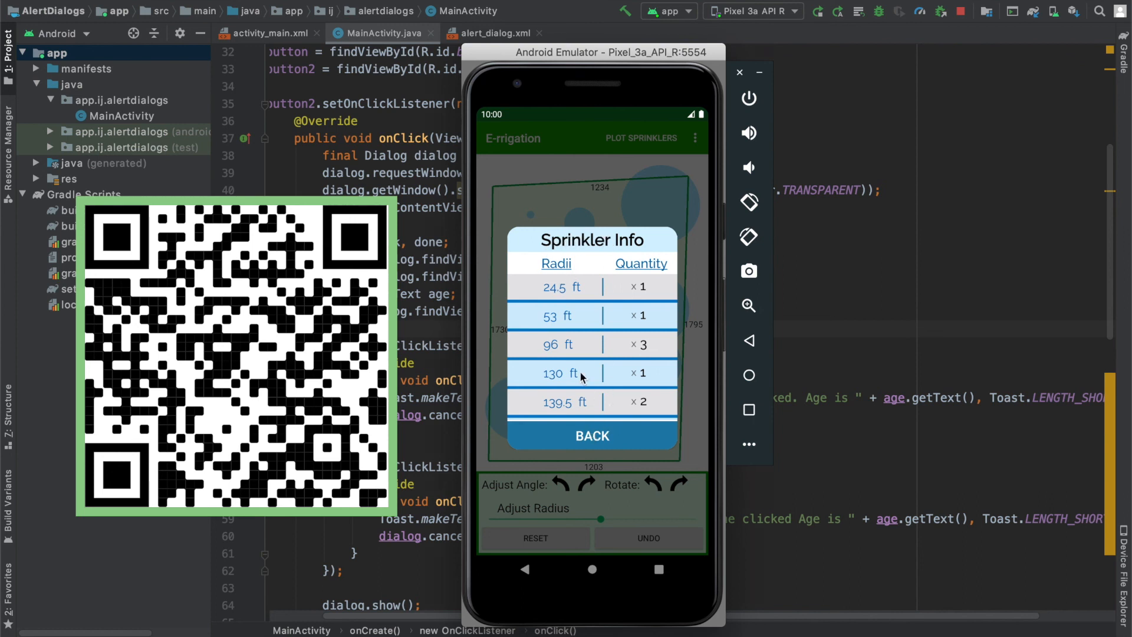
scroll(down, 3)
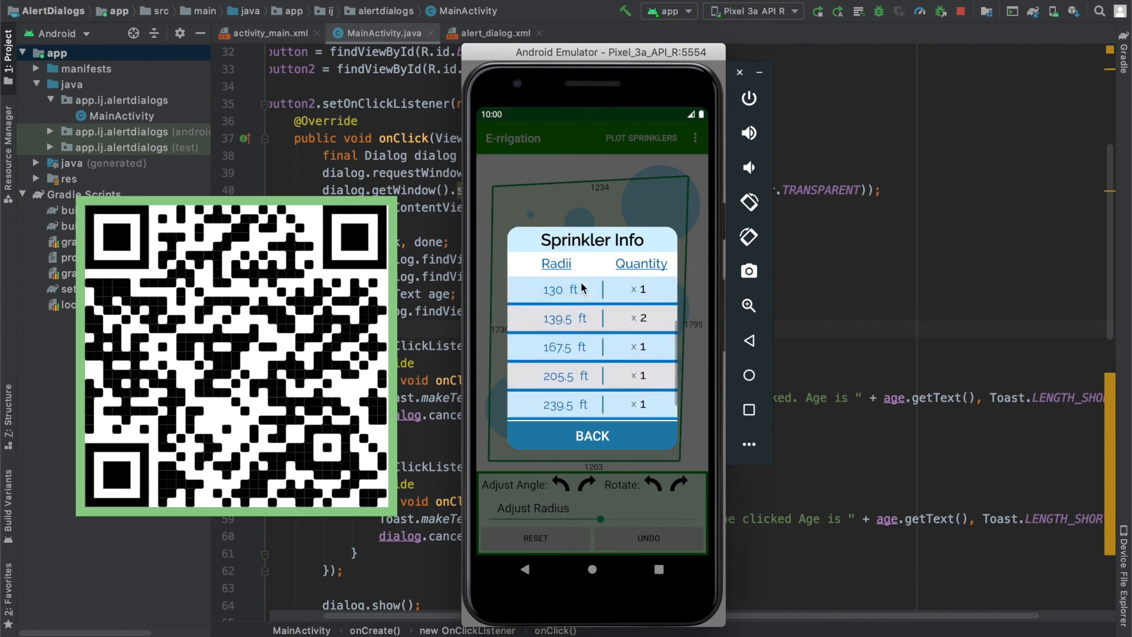